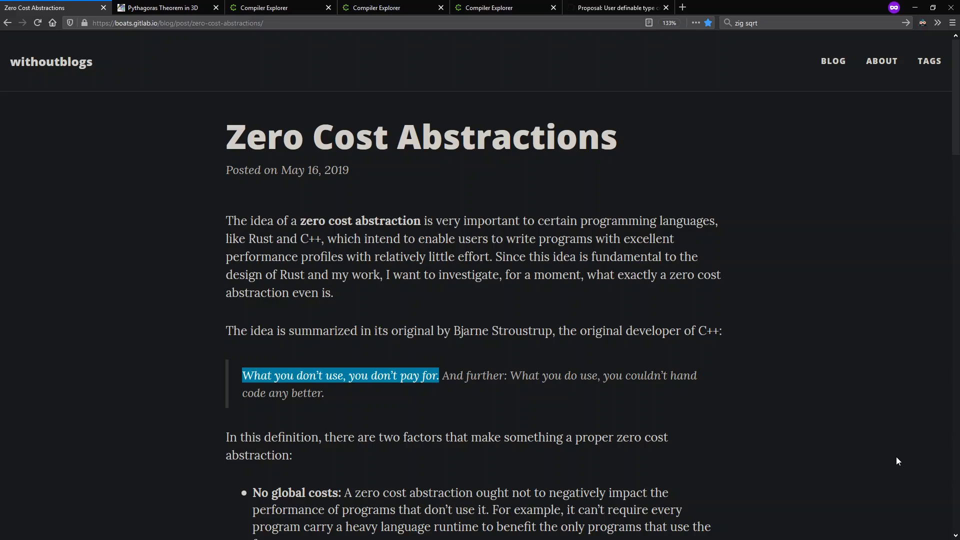
mouse_move(508, 352)
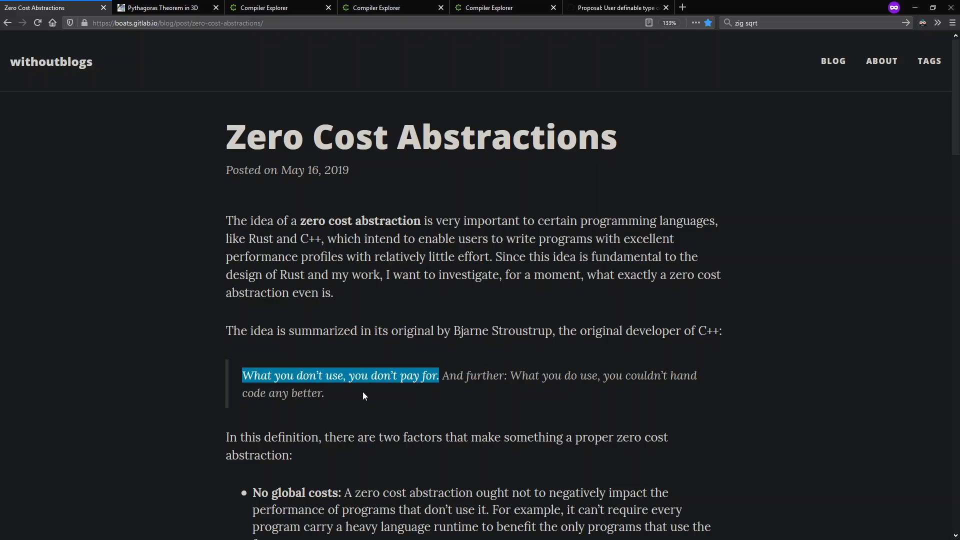
mouse_move(499, 408)
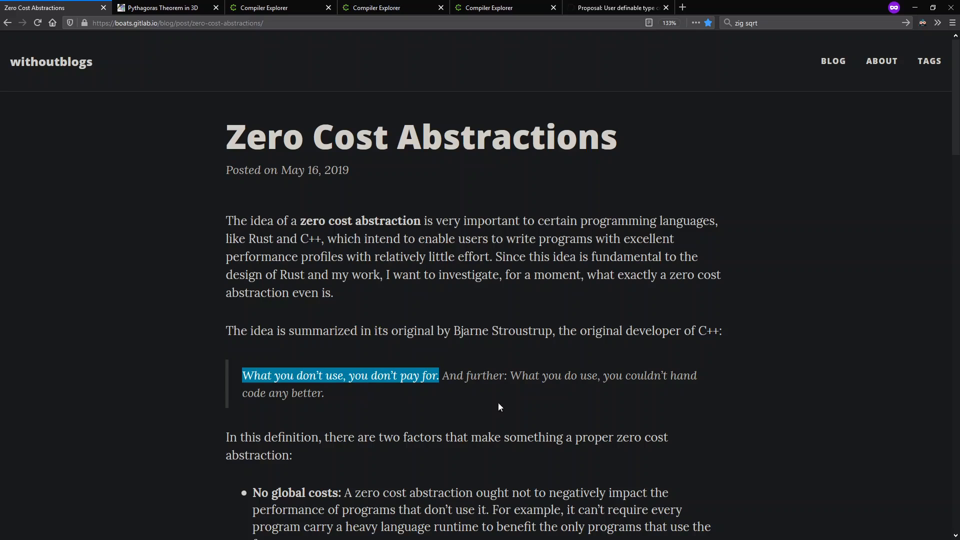
mouse_move(572, 400)
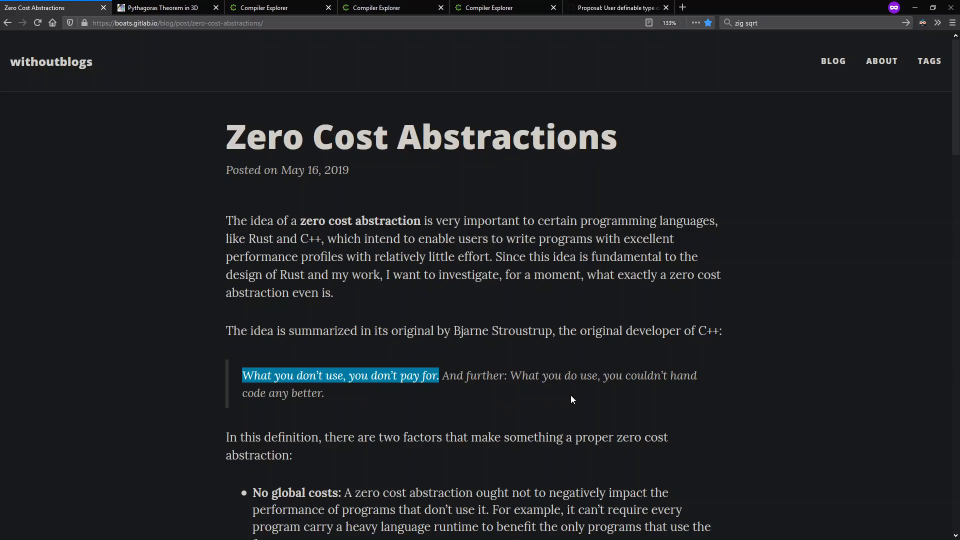
Show the Pythagoras Theorem in 3D tab with its n-dimensional distance formula table.
left_click(165, 8)
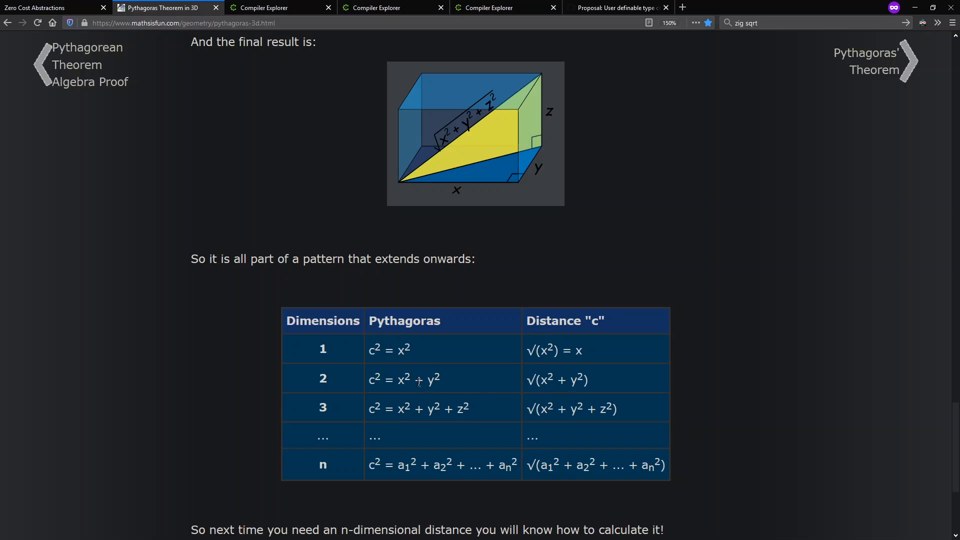
mouse_move(454, 384)
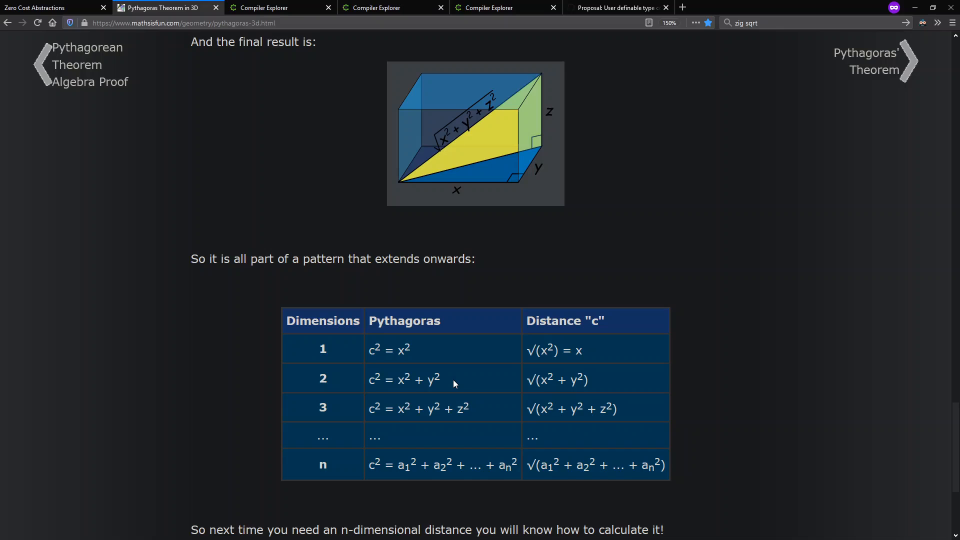
mouse_move(499, 451)
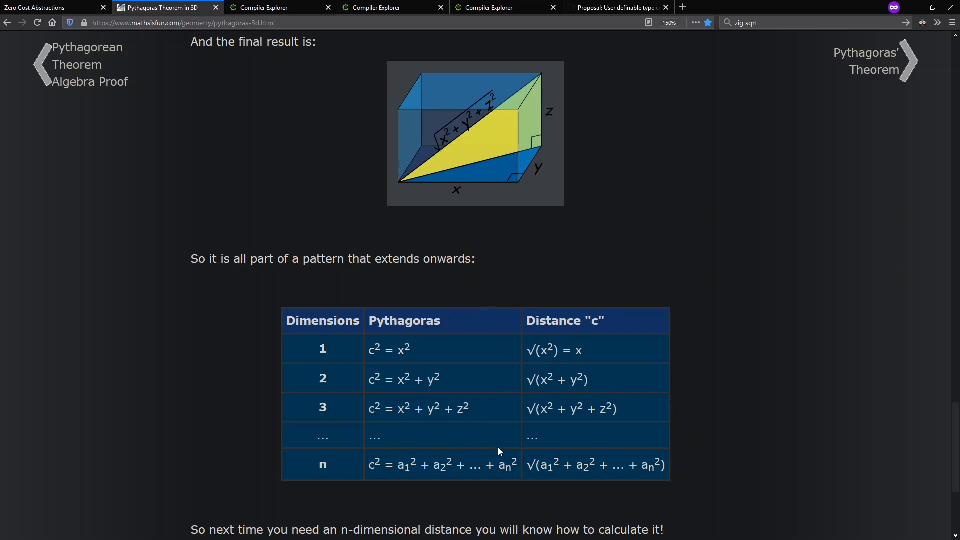
mouse_move(908, 364)
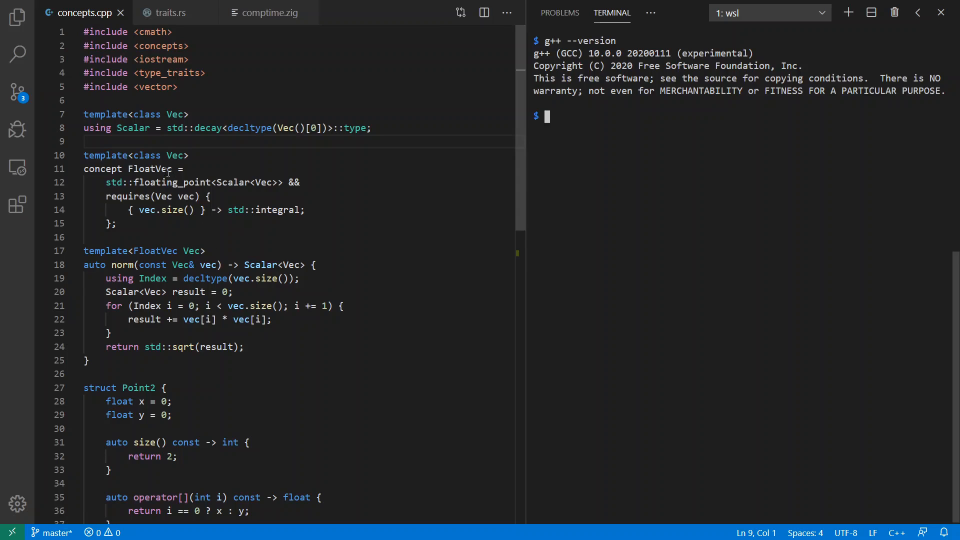
Highlight the FloatVec concept, the generic norm function and its loop header in concepts.cpp.
double_click(149, 168)
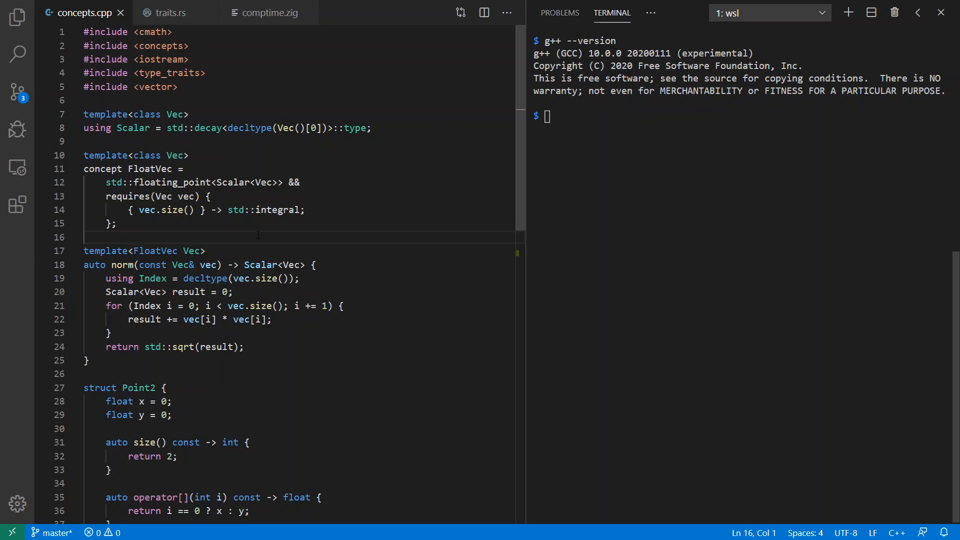
scroll("down", 3)
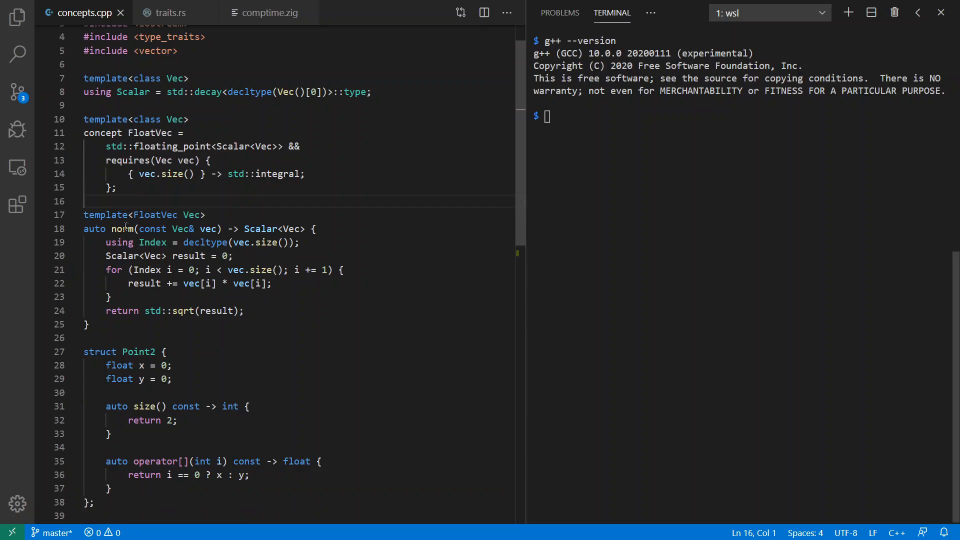
double_click(122, 228)
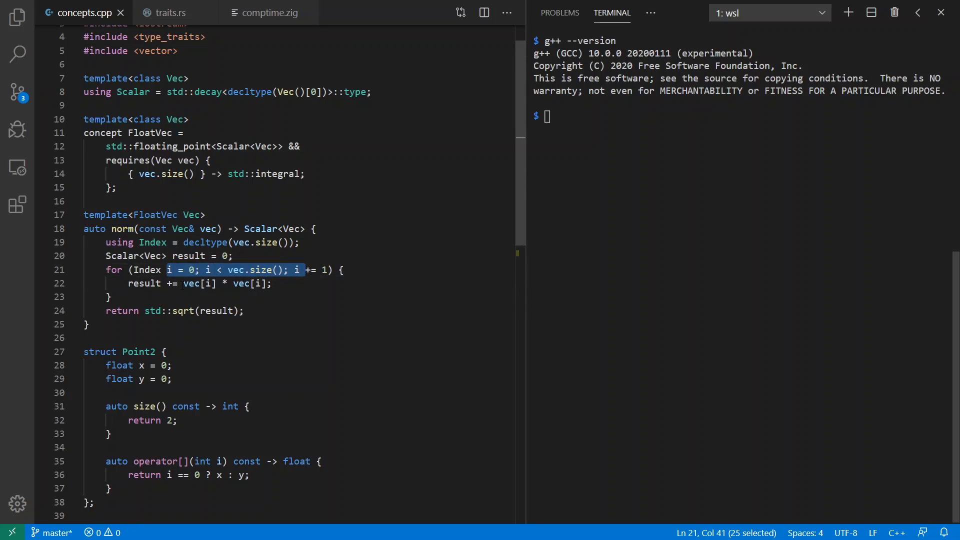
left_click_drag(184, 283, 264, 283)
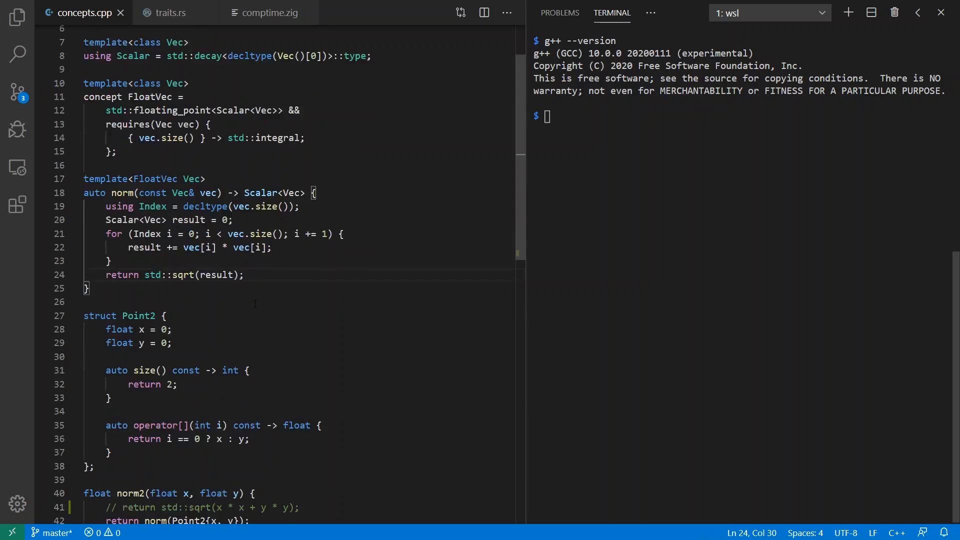
scroll("down", 3)
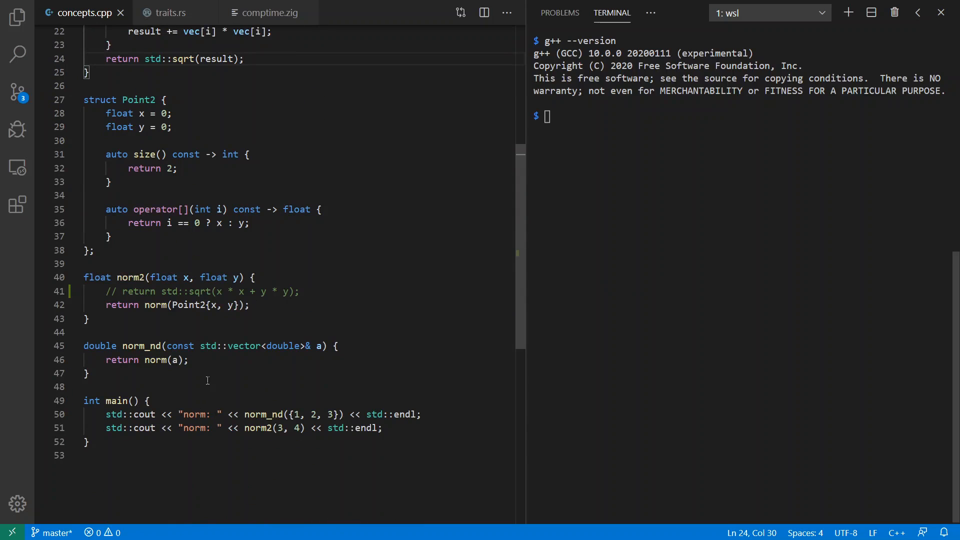
double_click(246, 346)
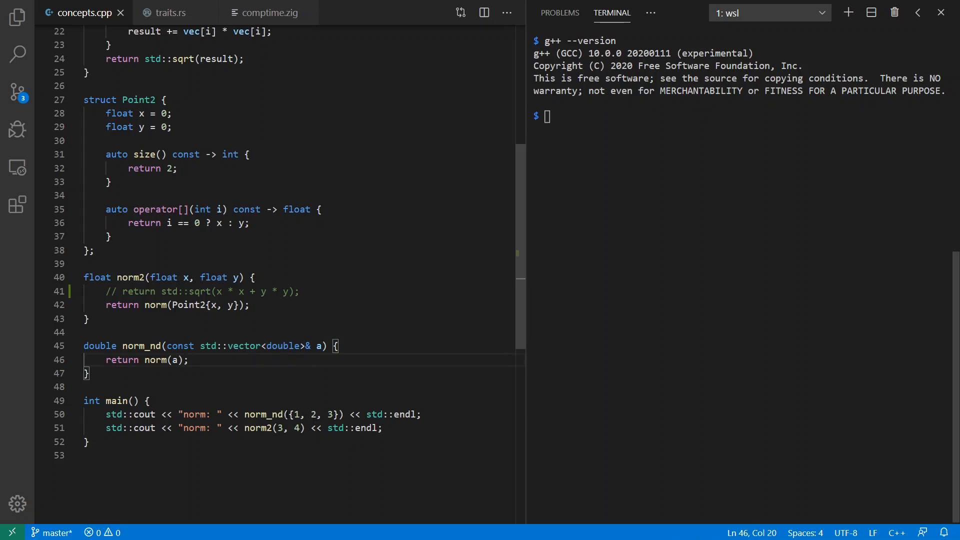
left_click_drag(291, 414, 338, 414)
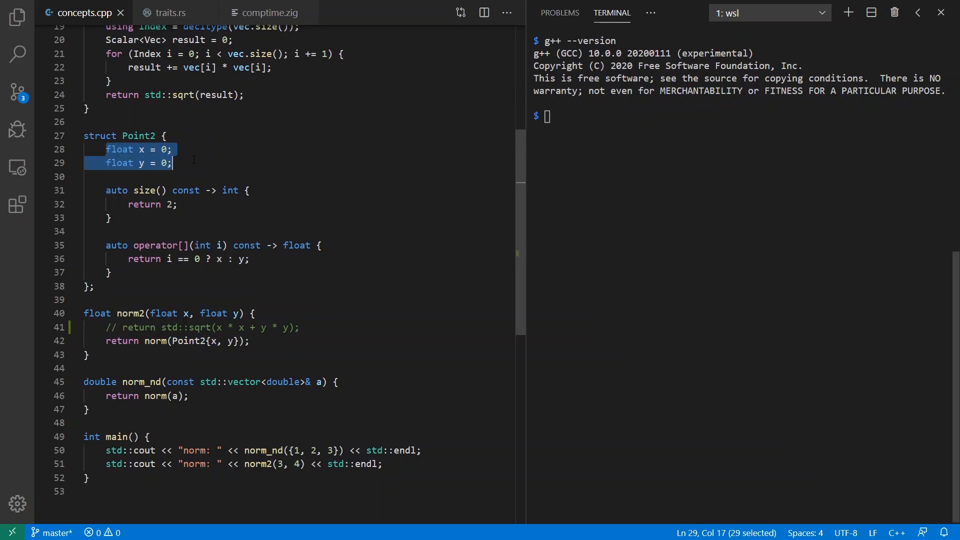
left_click(172, 162)
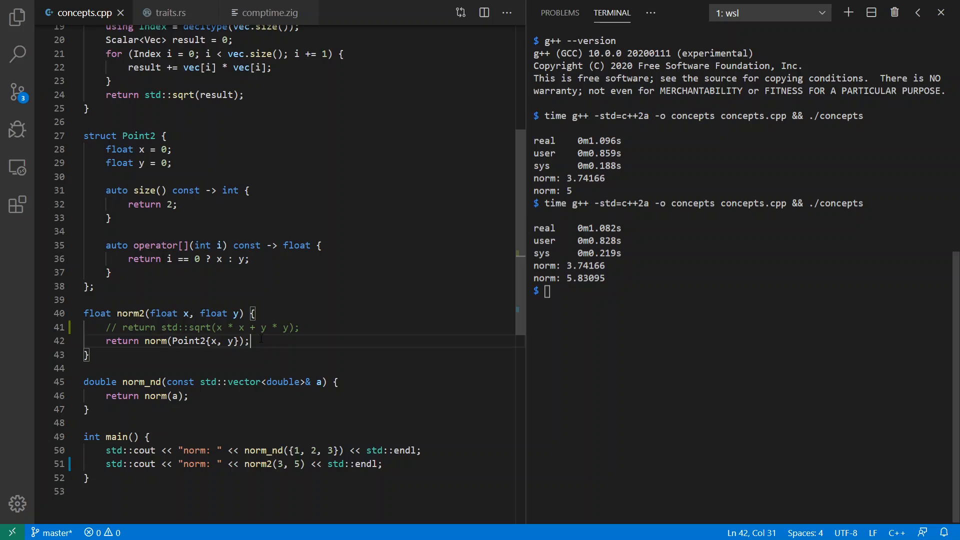
Change norm2(3, 4) to norm2(3, 5) in main and rerun the g++ build printing 5.83095.
double_click(155, 341)
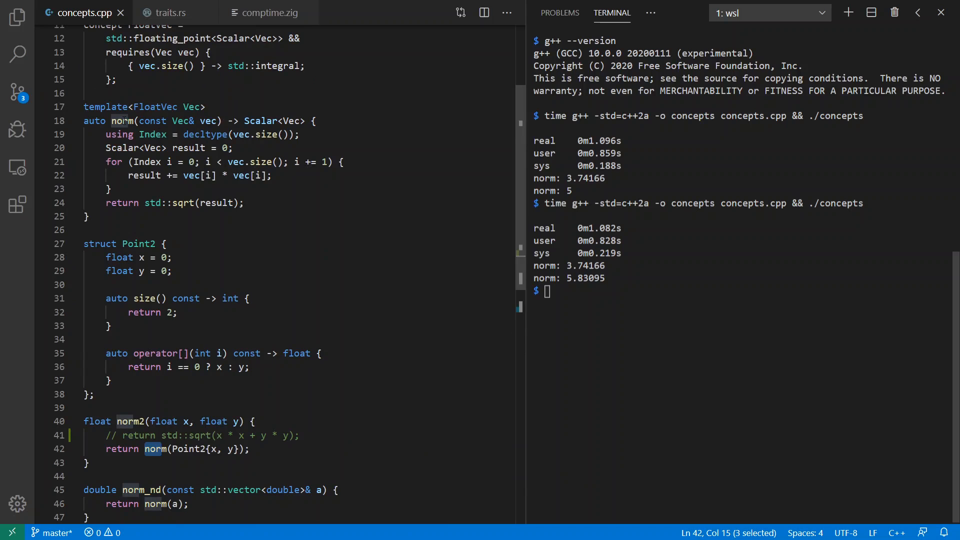
mouse_move(261, 148)
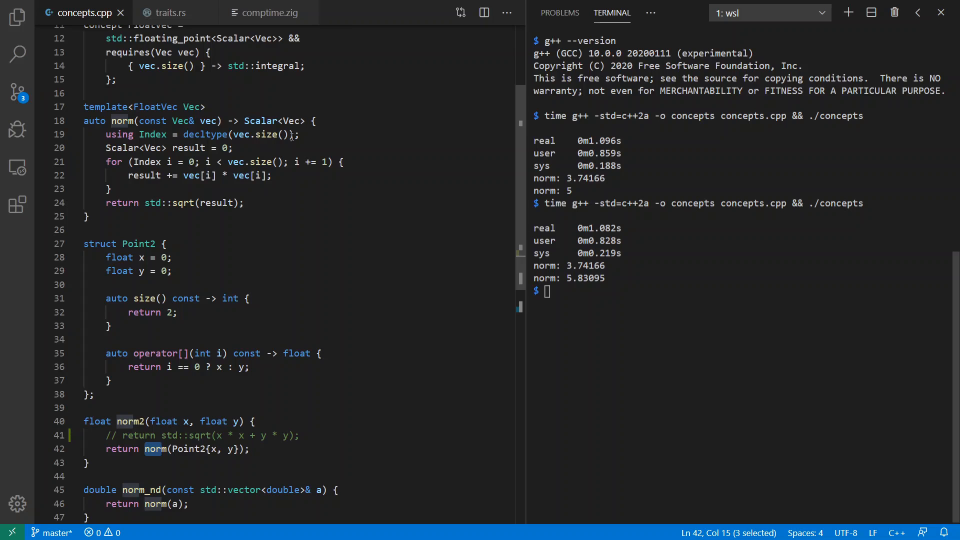
scroll("down", 3)
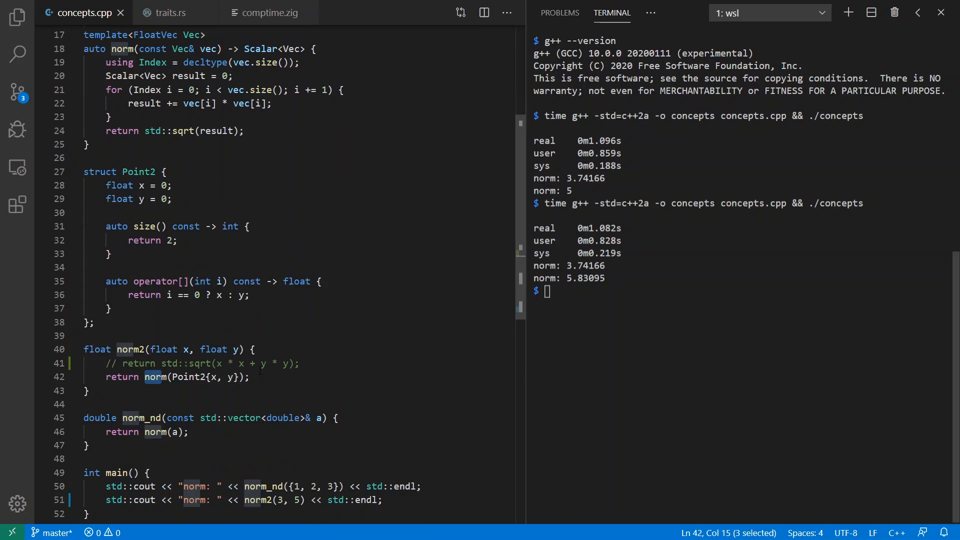
left_click(250, 377)
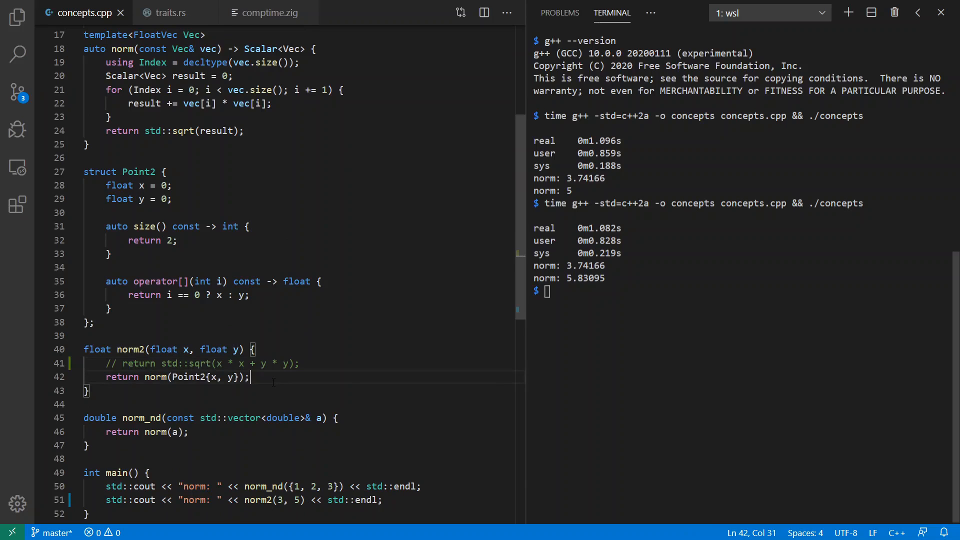
left_click(190, 364)
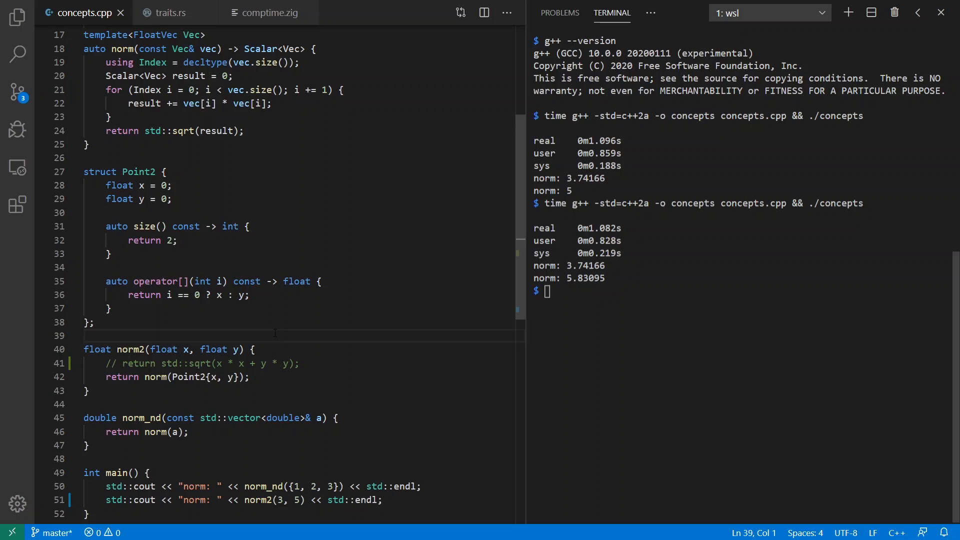
left_click(172, 13)
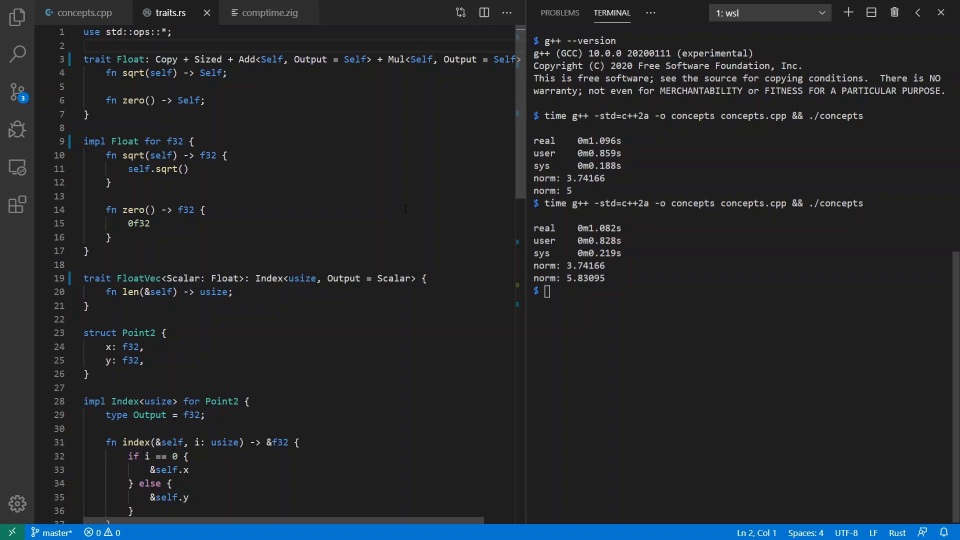
mouse_move(312, 184)
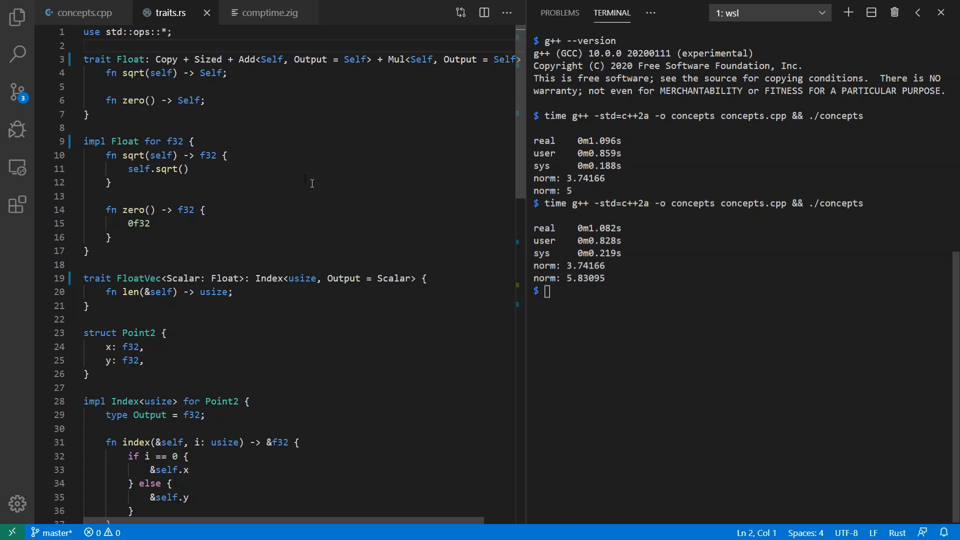
mouse_move(394, 104)
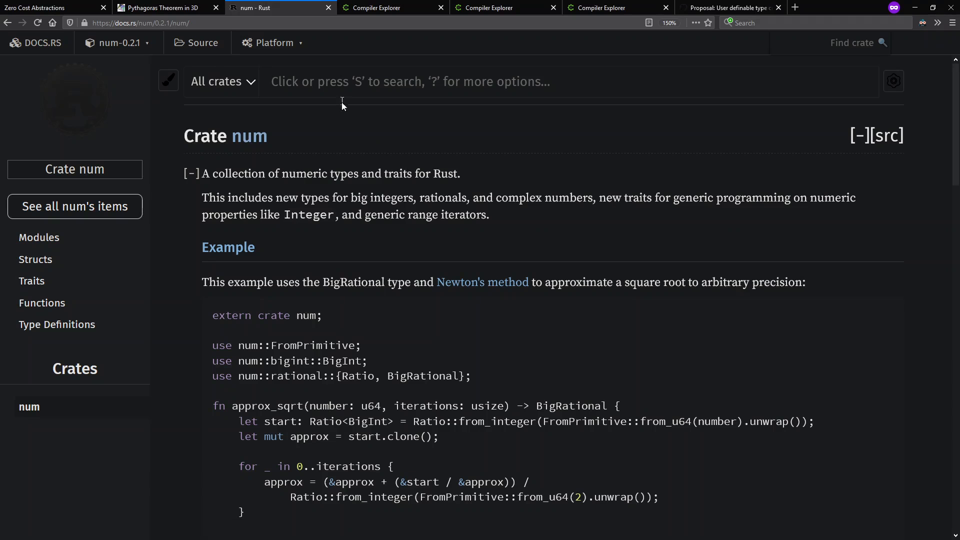
mouse_move(365, 116)
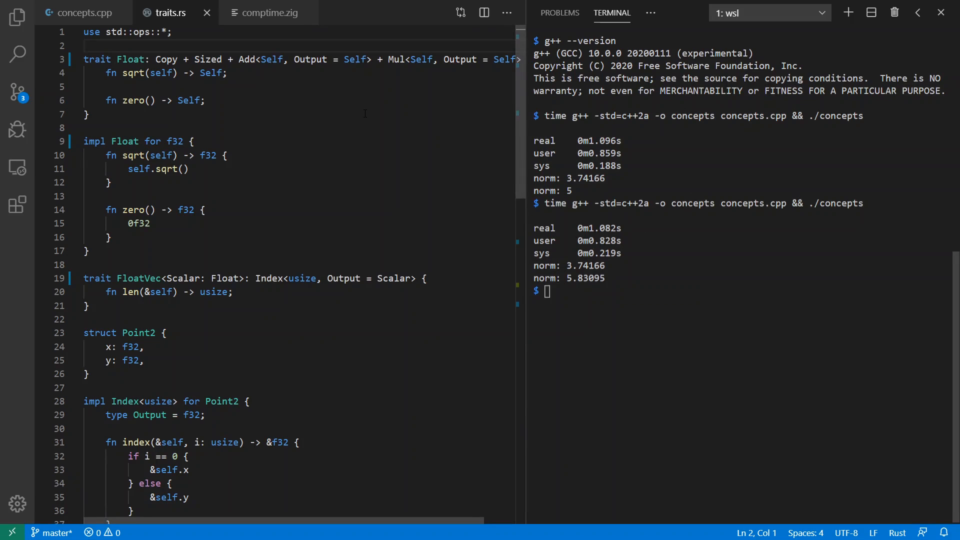
mouse_move(130, 59)
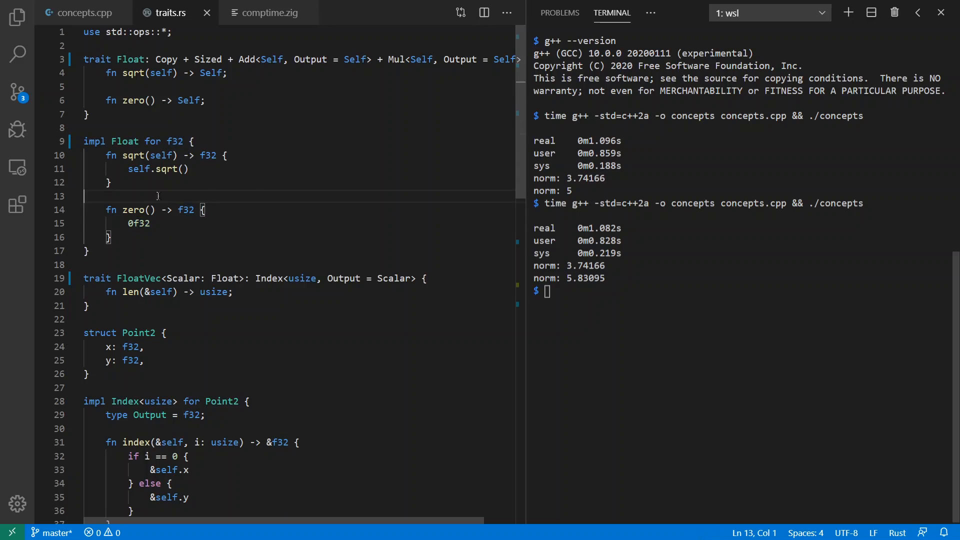
Scroll traits.rs down through the Float trait to its impl for f32.
scroll("down", 3)
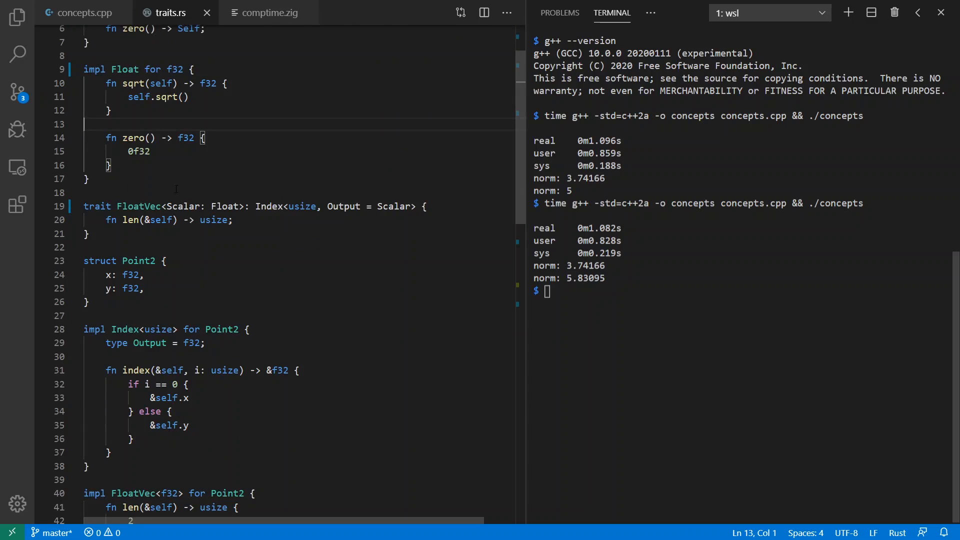
left_click(75, 13)
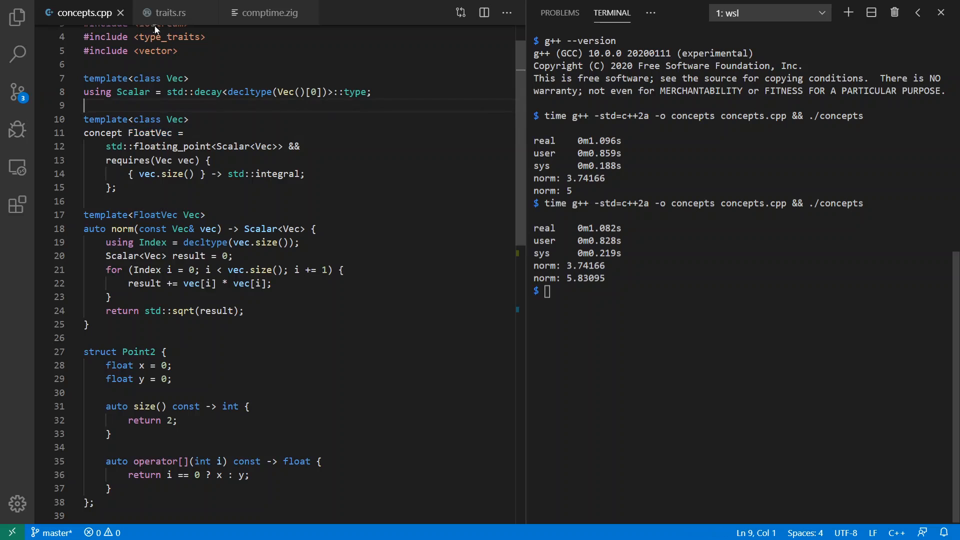
left_click(170, 13)
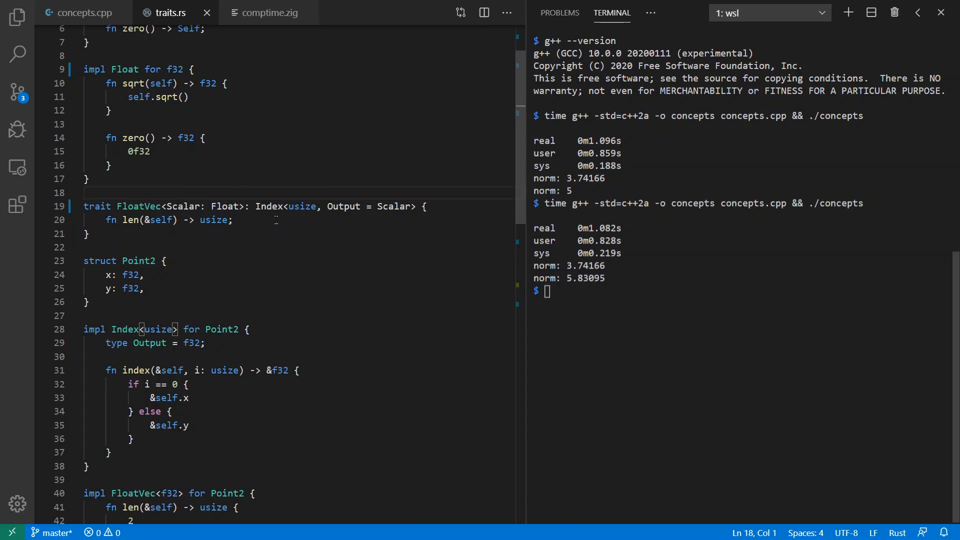
mouse_move(282, 244)
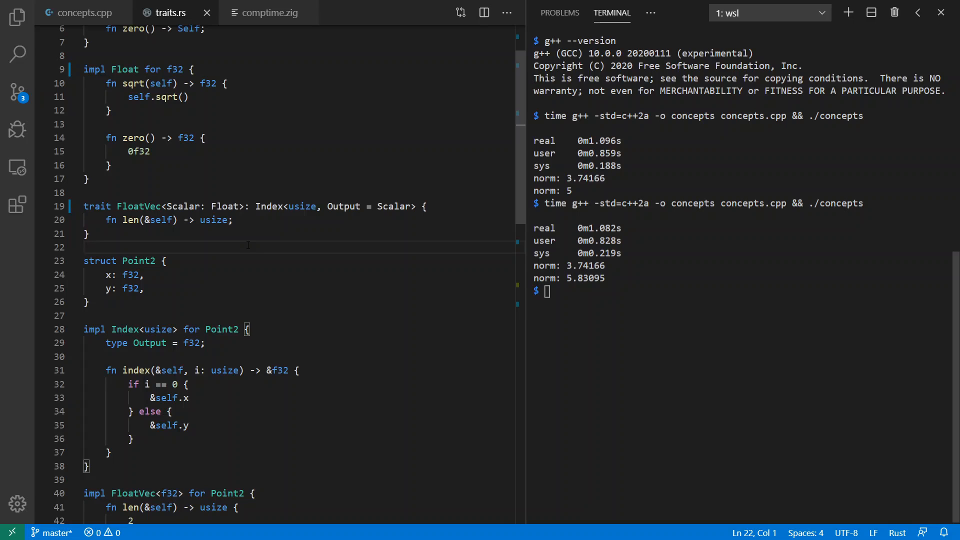
mouse_move(236, 258)
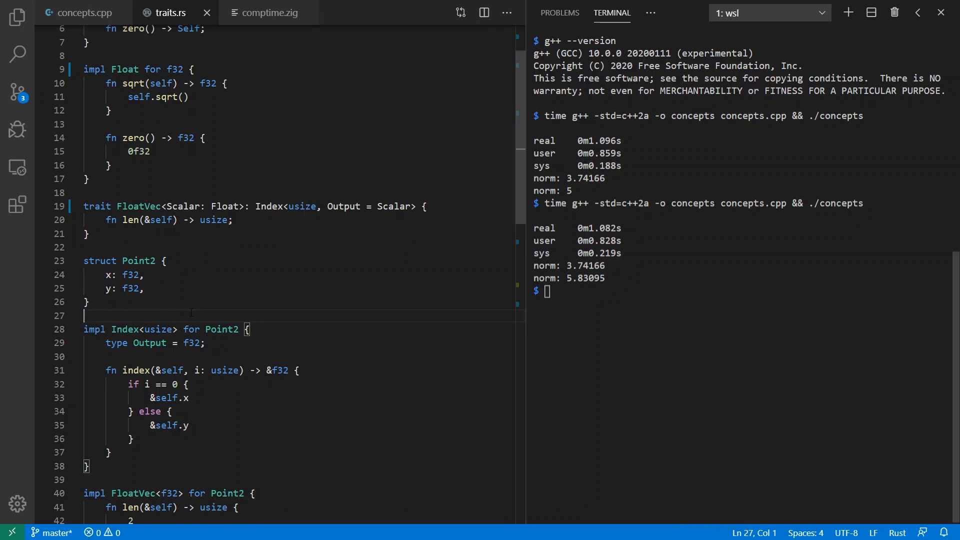
mouse_move(264, 287)
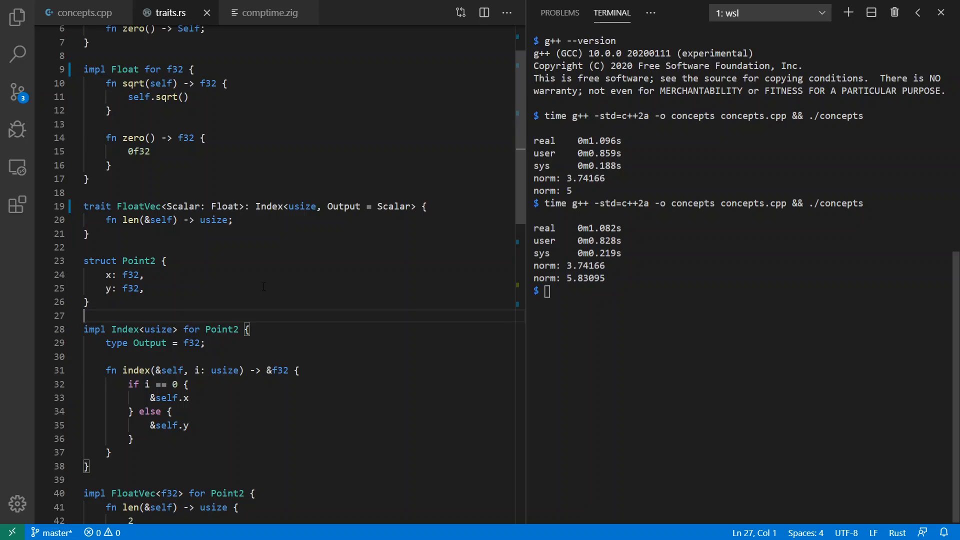
Scroll traits.rs down to the generic norm function and its norm2 wrapper.
scroll("down", 3)
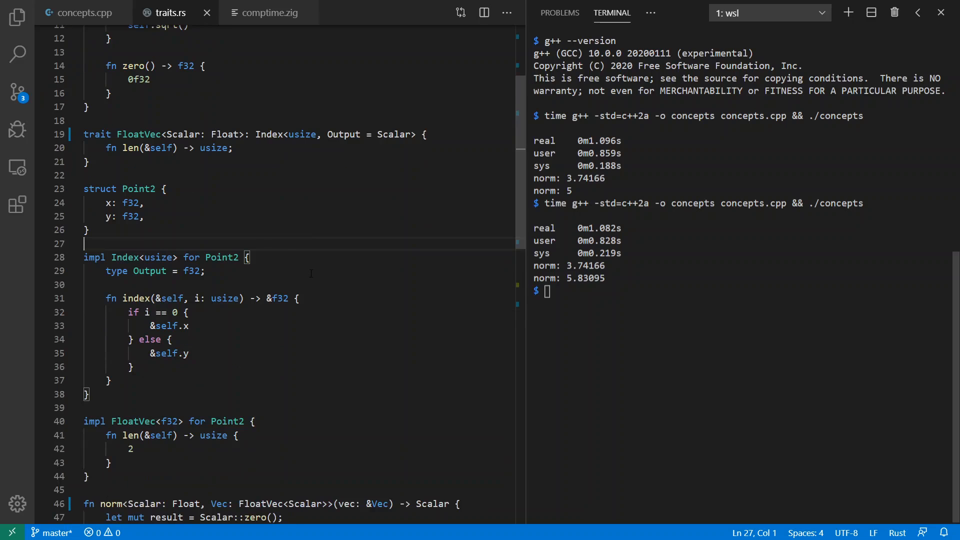
scroll("down", 3)
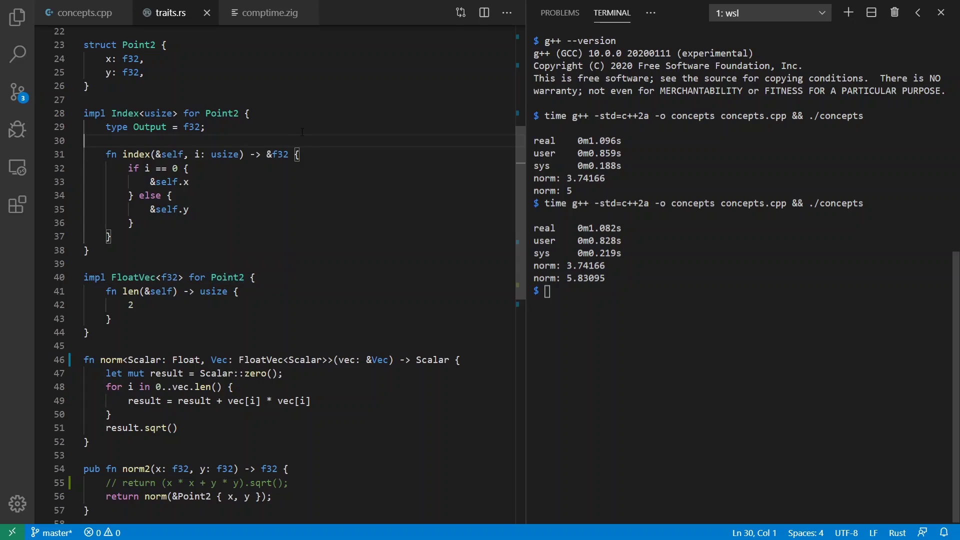
mouse_move(156, 265)
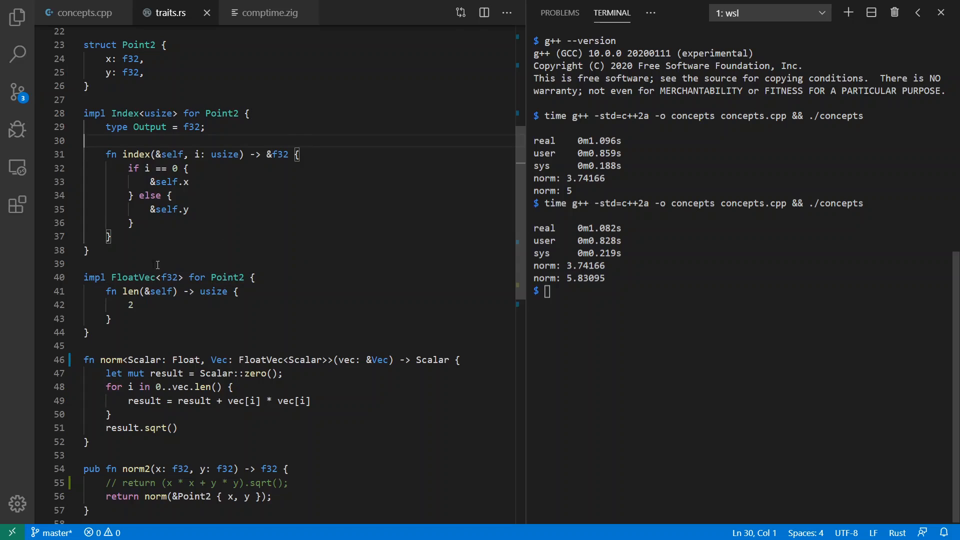
mouse_move(190, 314)
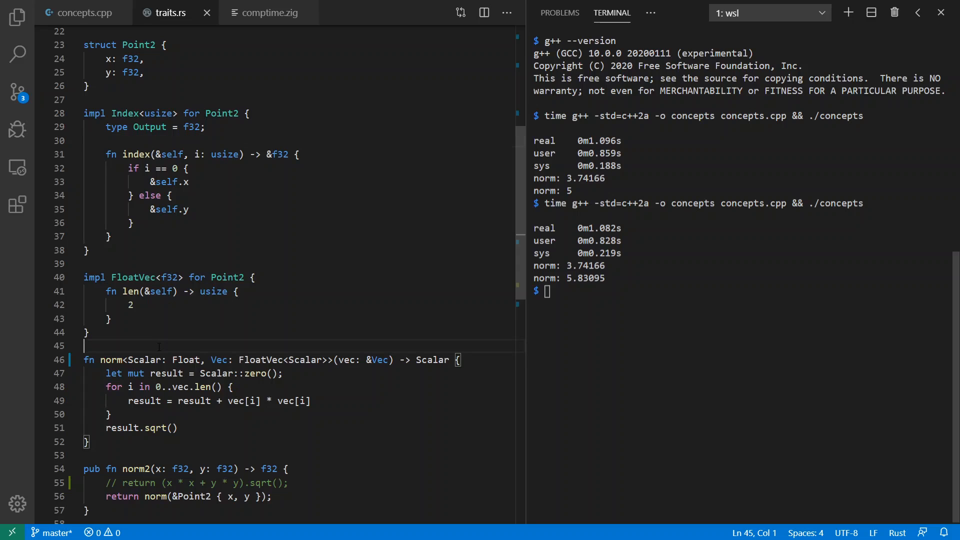
Point out norm's zero-initialized result, its final sqrt call and the norm2 wrapper.
scroll("down", 3)
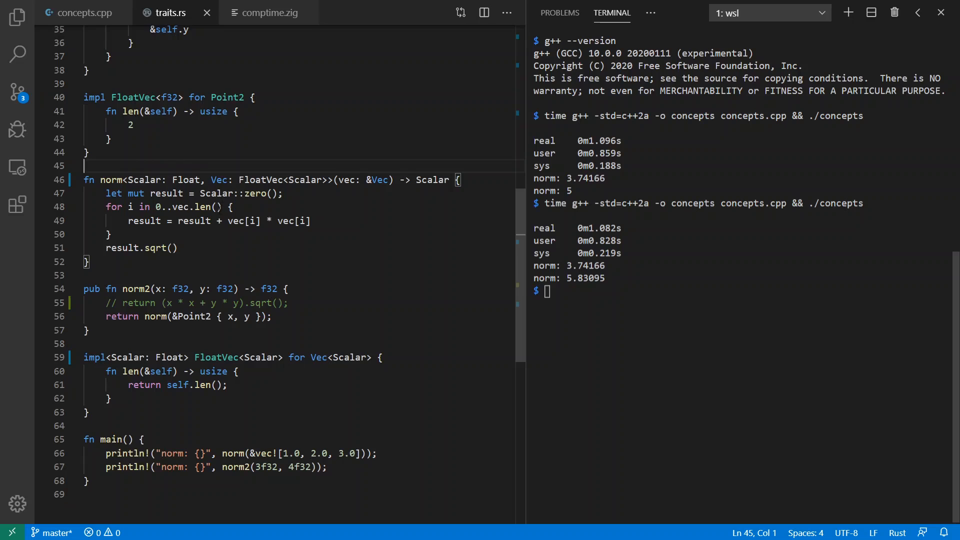
left_click(258, 221)
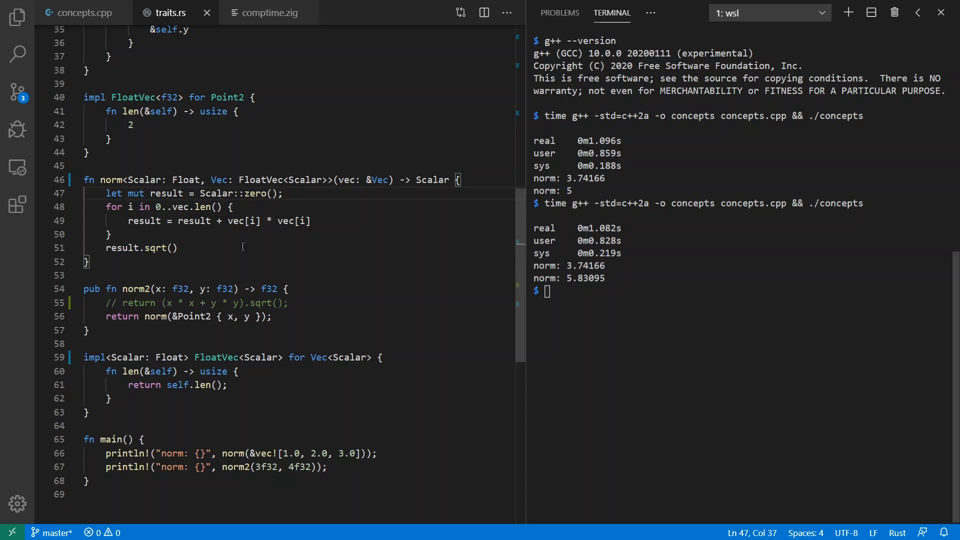
left_click(178, 248)
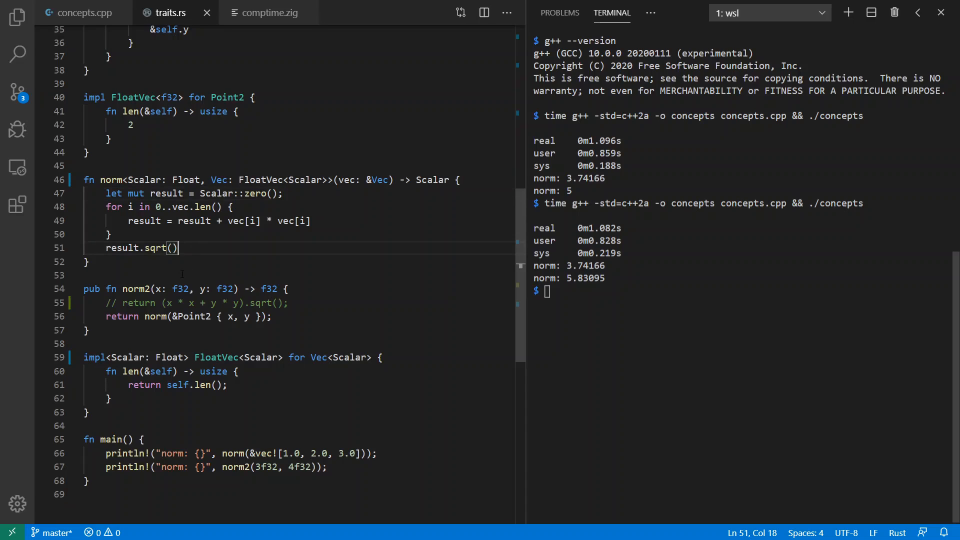
left_click(182, 275)
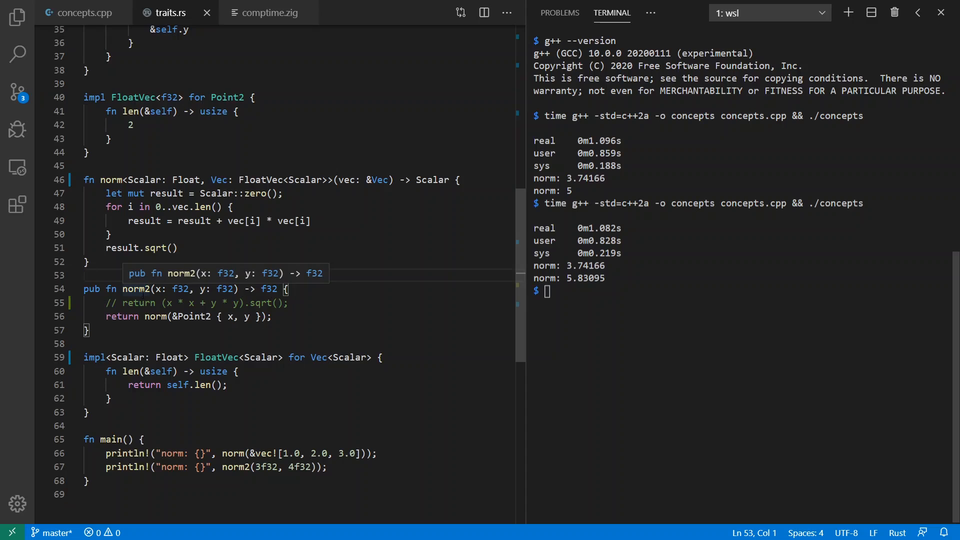
mouse_move(202, 332)
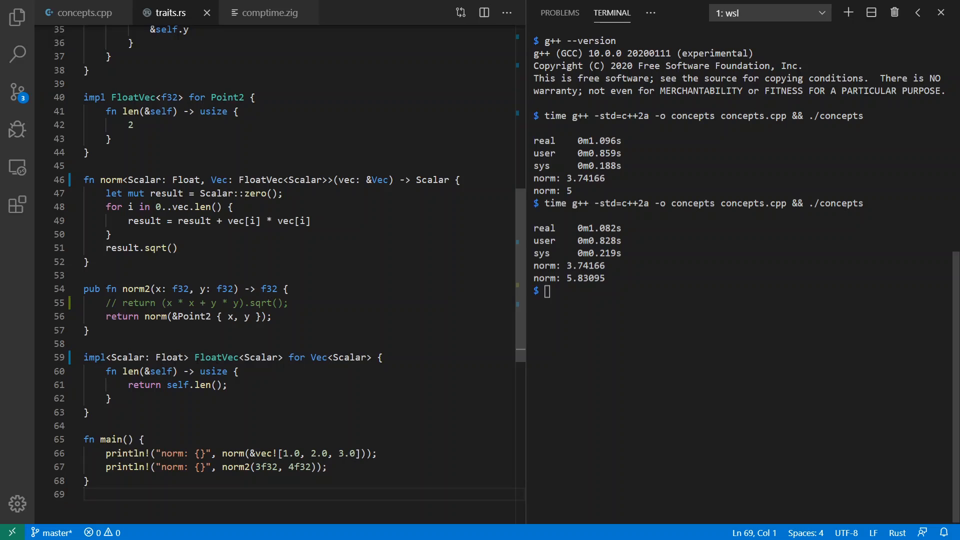
Run 'time rustc traits.rs && ./traits' from history, printing norms 3.7416575 and 5.
left_click(687, 324)
type("ust")
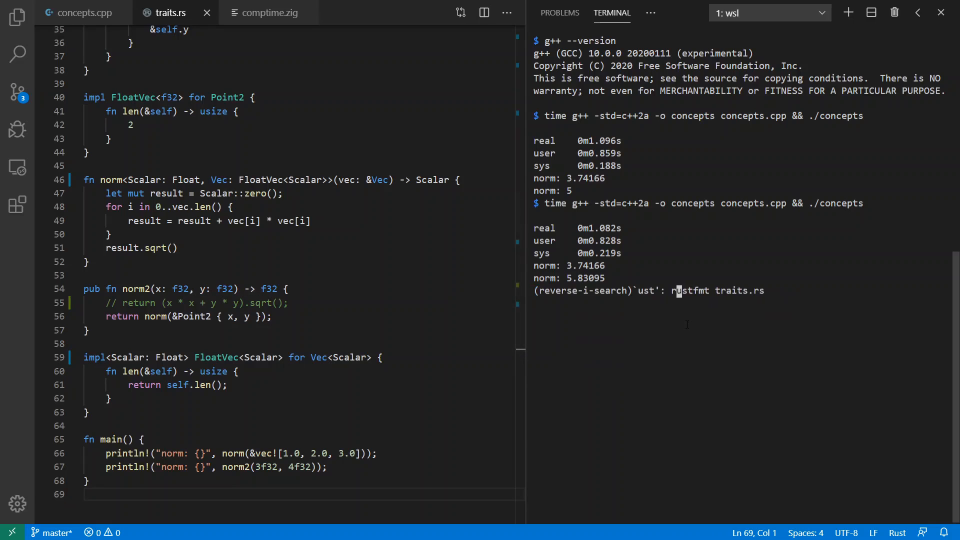
key("Enter")
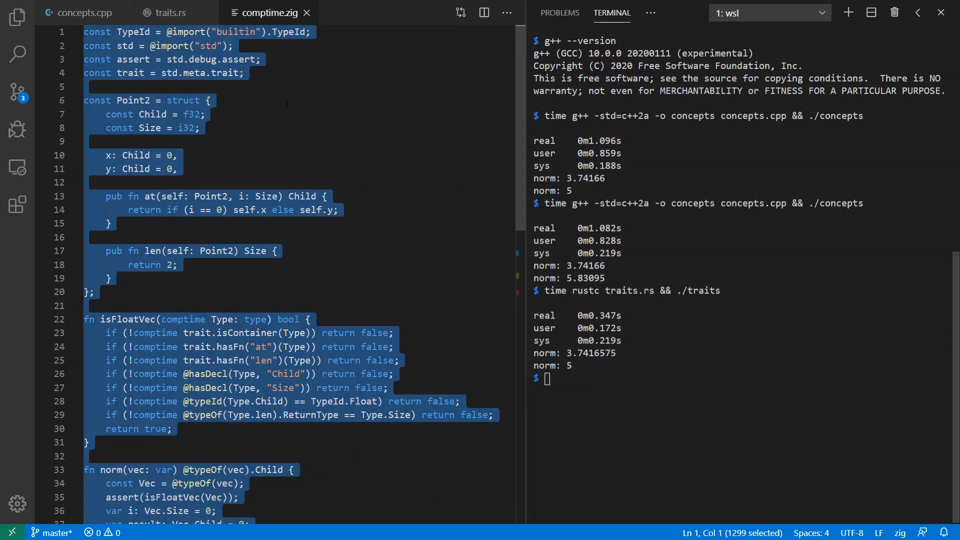
left_click(282, 82)
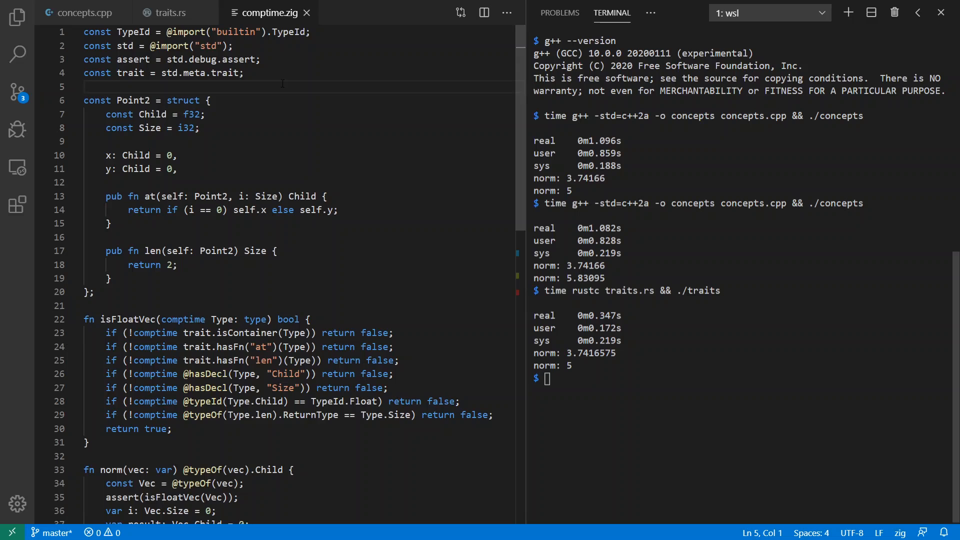
scroll("down", 3)
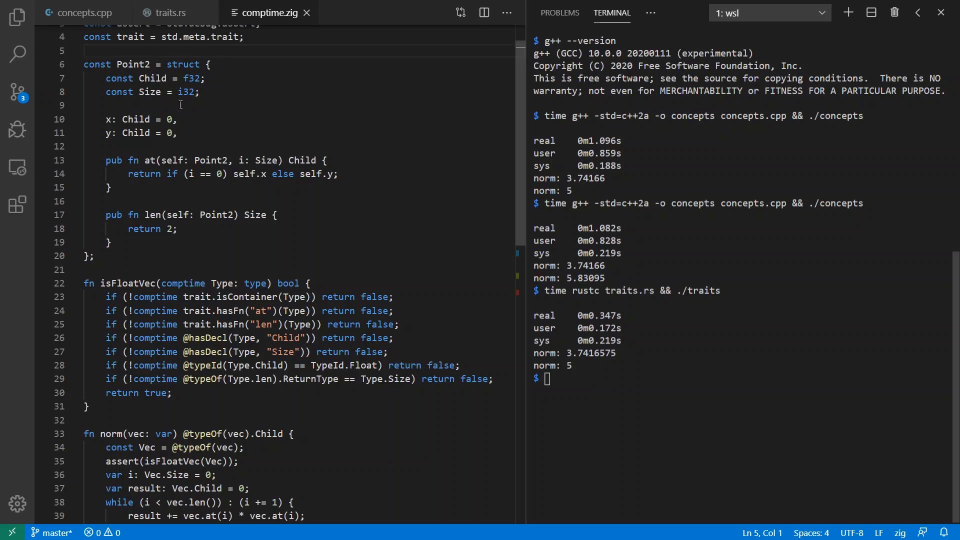
left_click(198, 92)
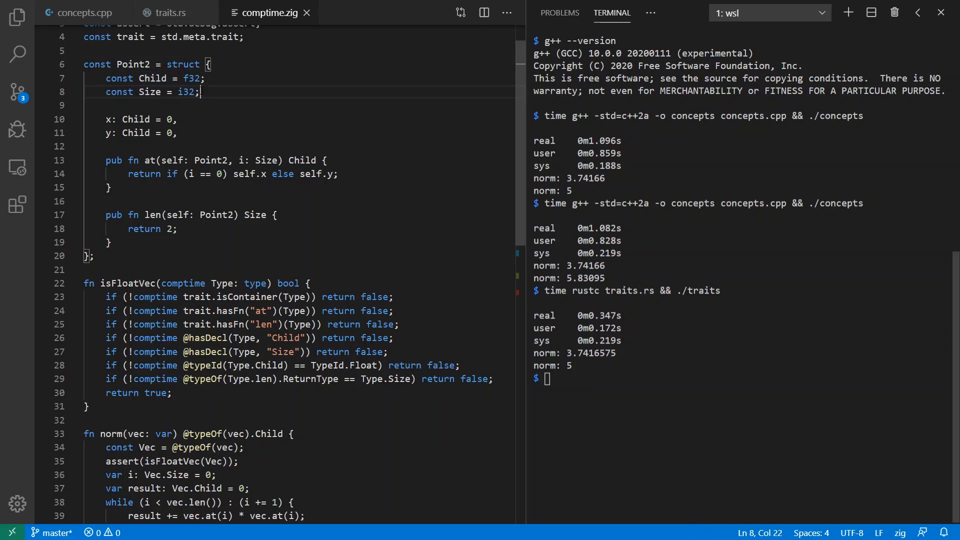
double_click(153, 78)
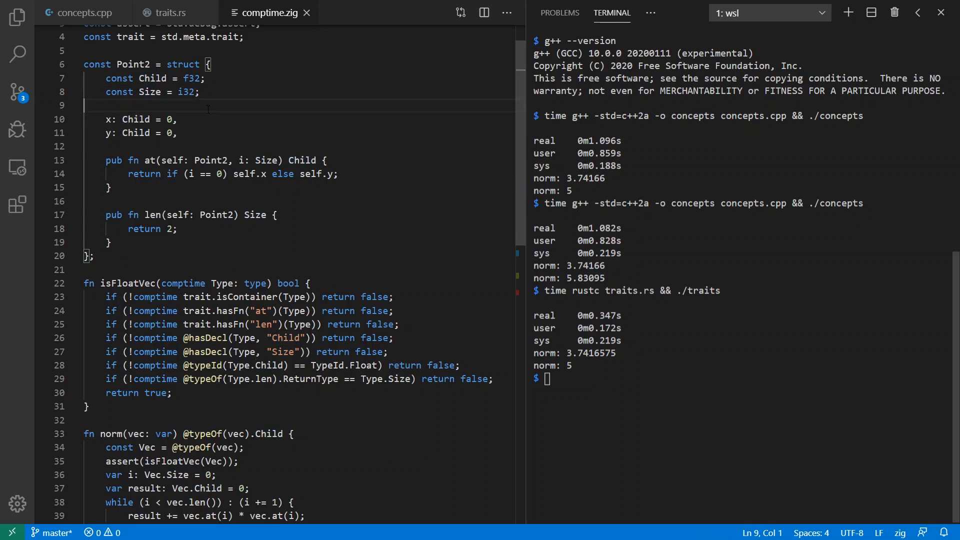
mouse_move(83, 129)
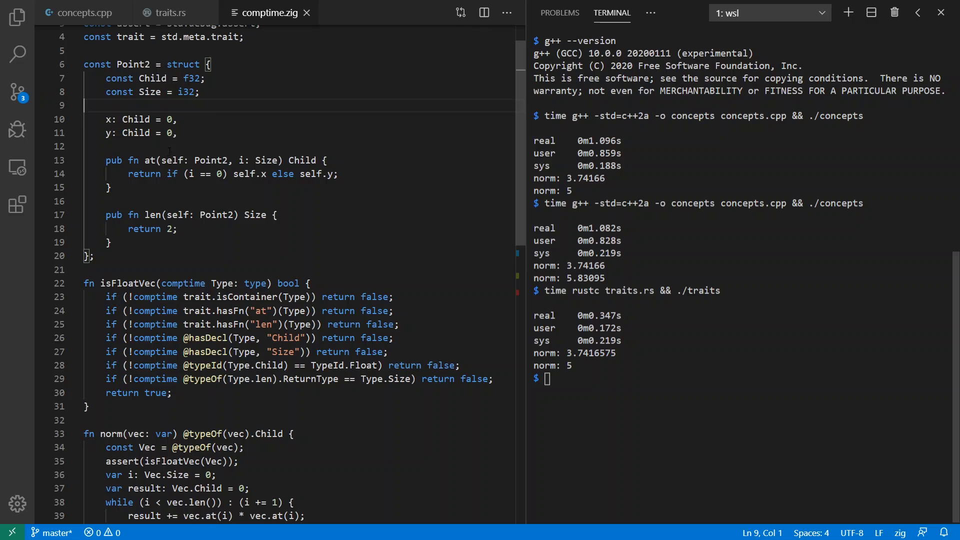
left_click(206, 146)
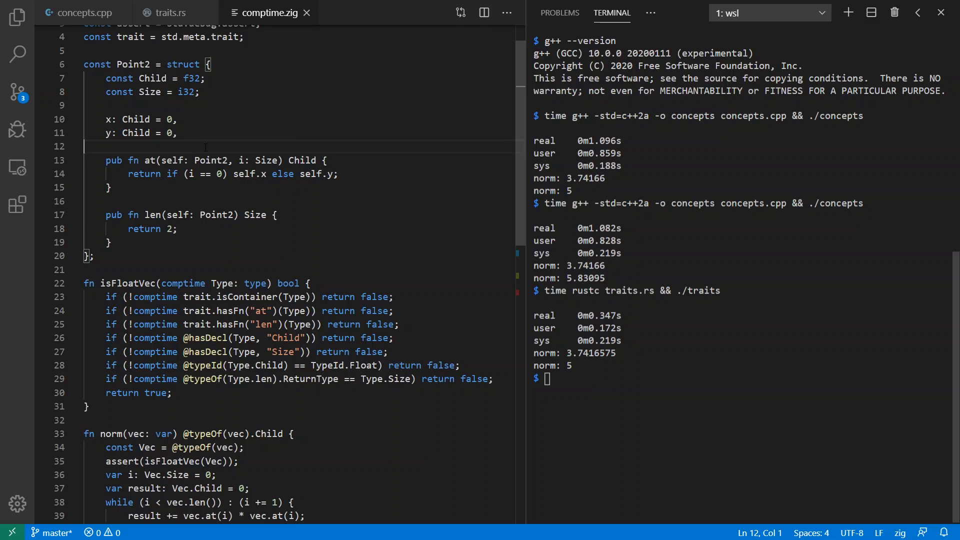
left_click(194, 201)
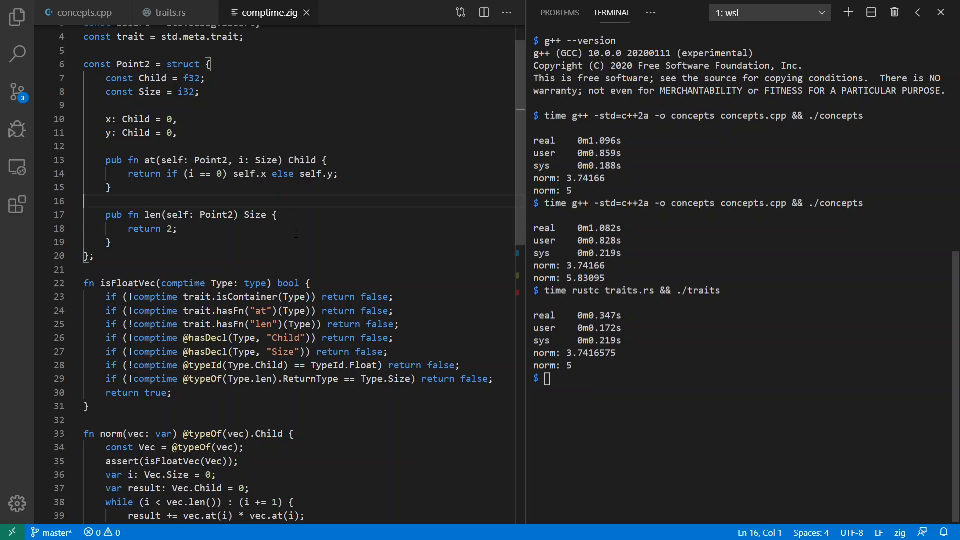
scroll("down", 3)
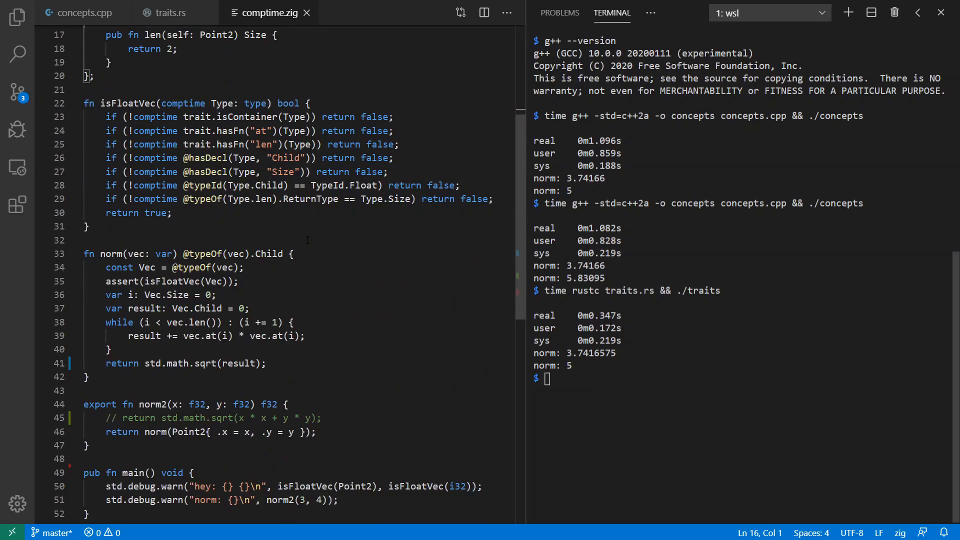
scroll("down", 3)
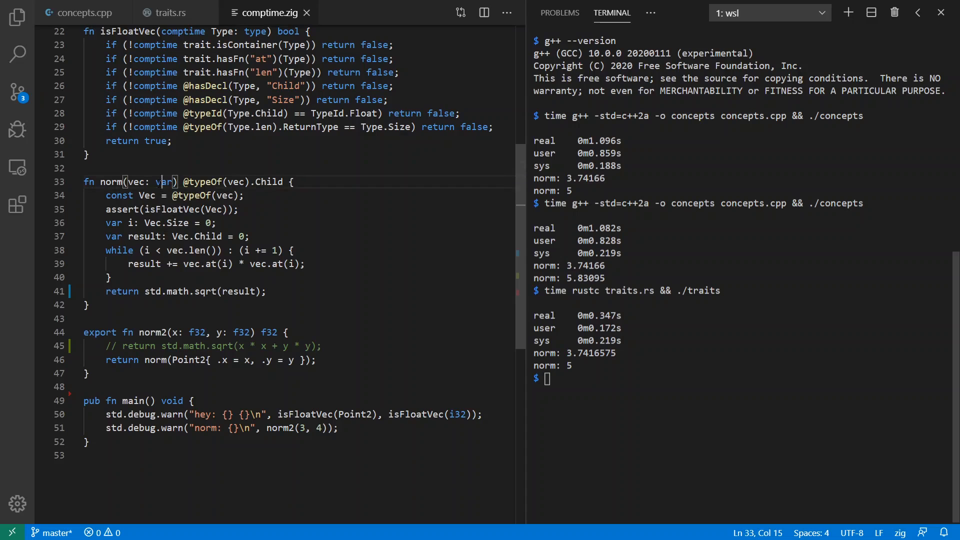
double_click(164, 181)
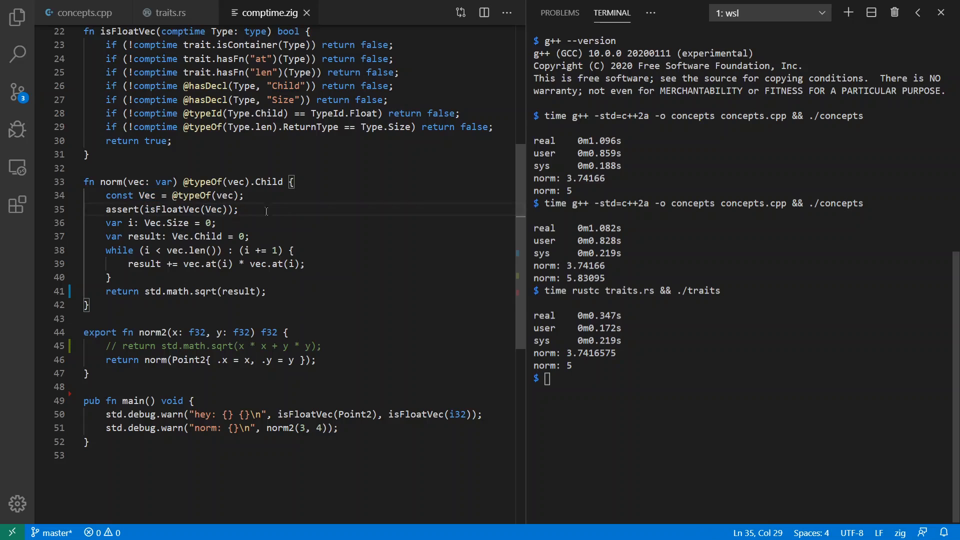
double_click(164, 181)
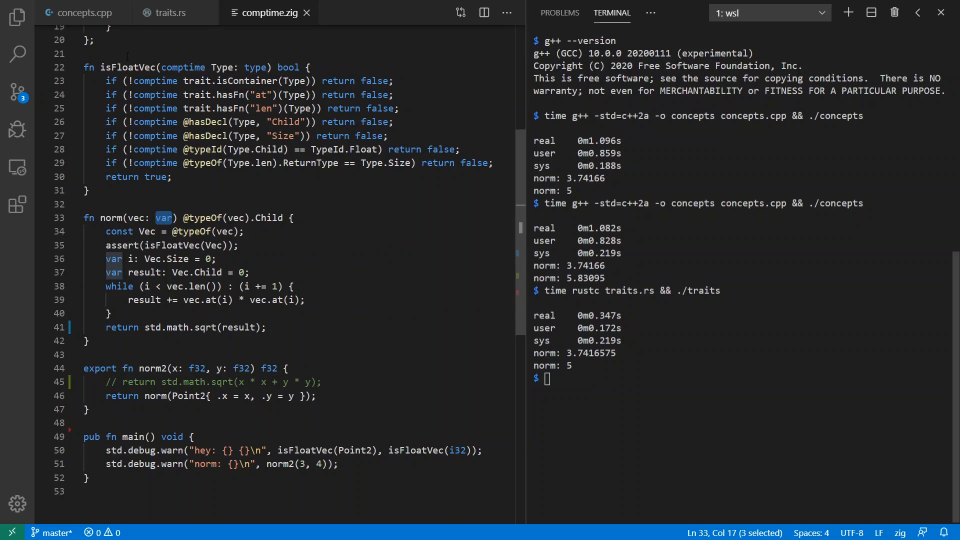
mouse_move(318, 68)
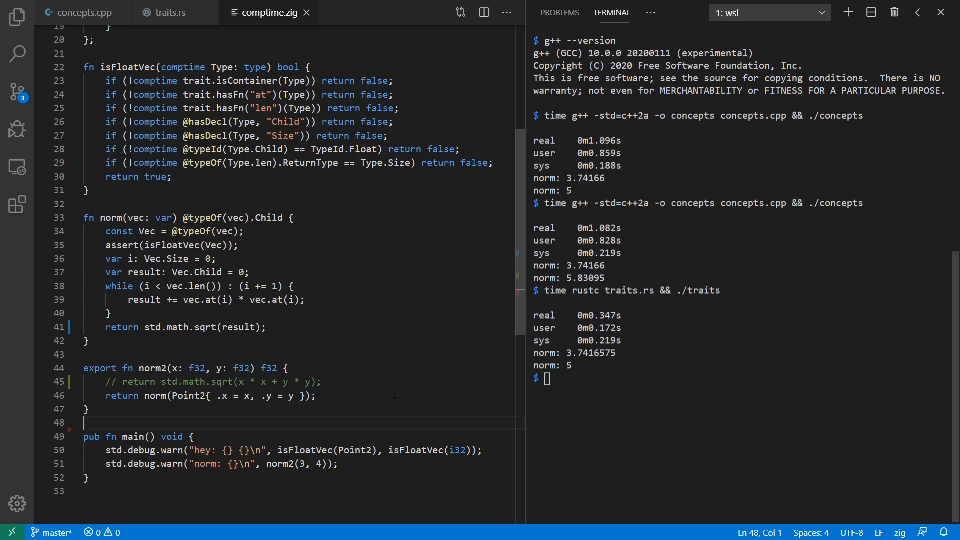
mouse_move(522, 445)
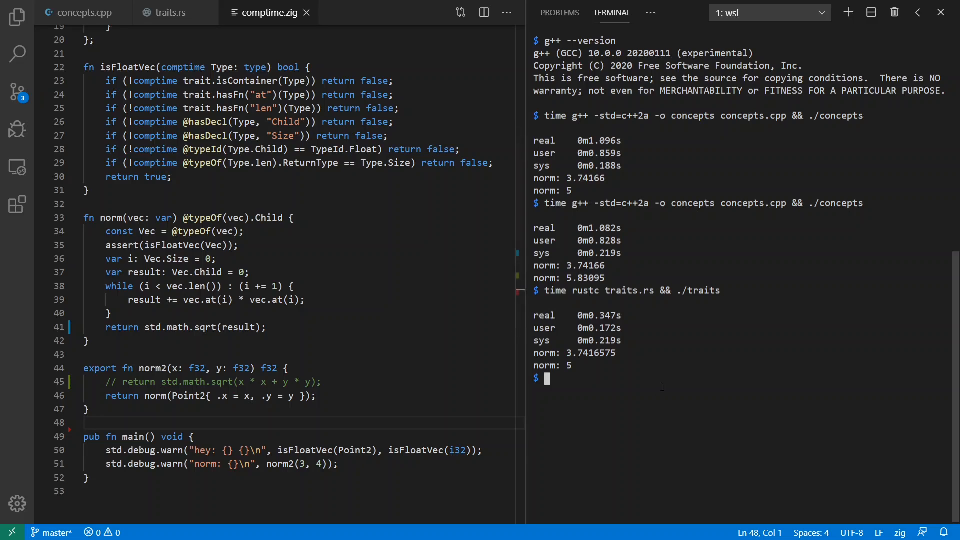
Search shell history with Ctrl+R for 'time zig run comptime.zig'.
key("Ctrl+r")
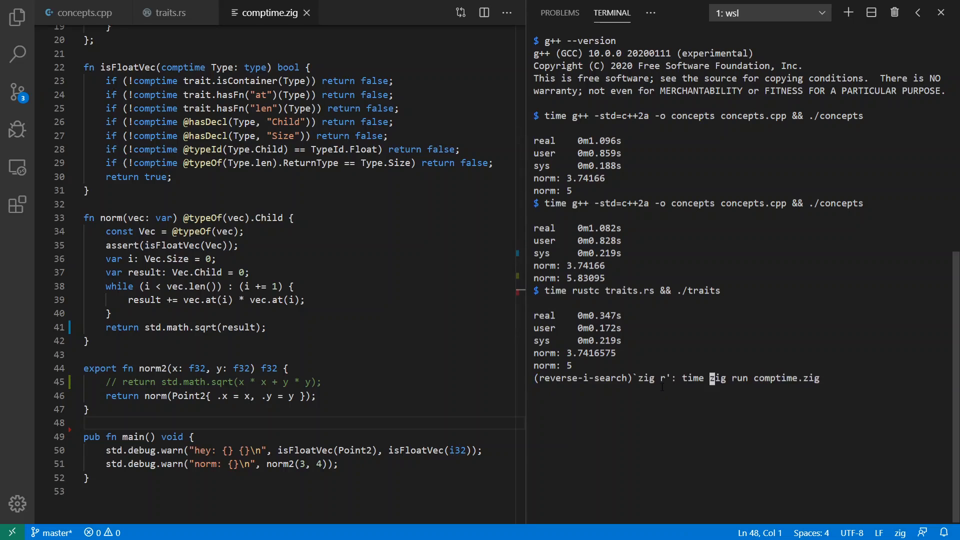
Run the timed 'zig run comptime.zig' command, then switch to the C++ Compiler Explorer page.
key("Enter")
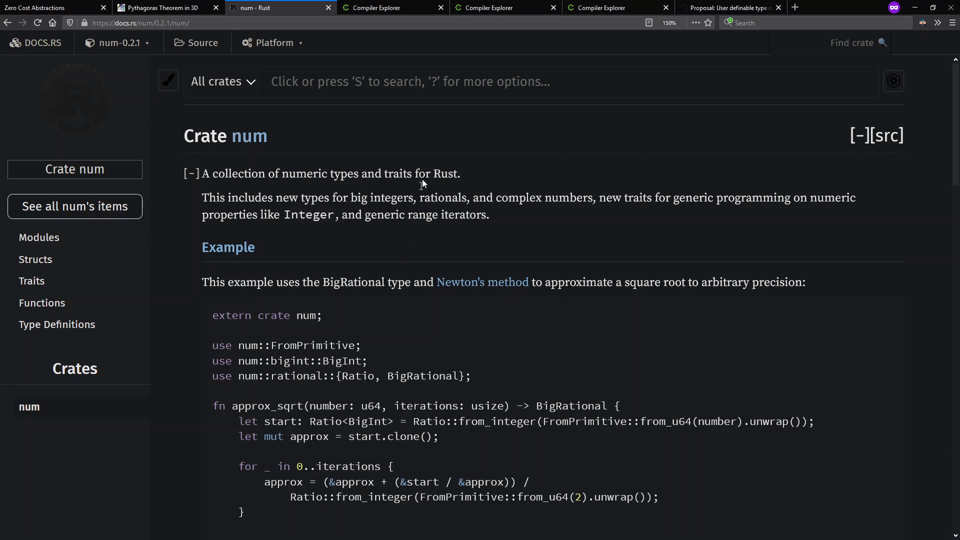
left_click(391, 8)
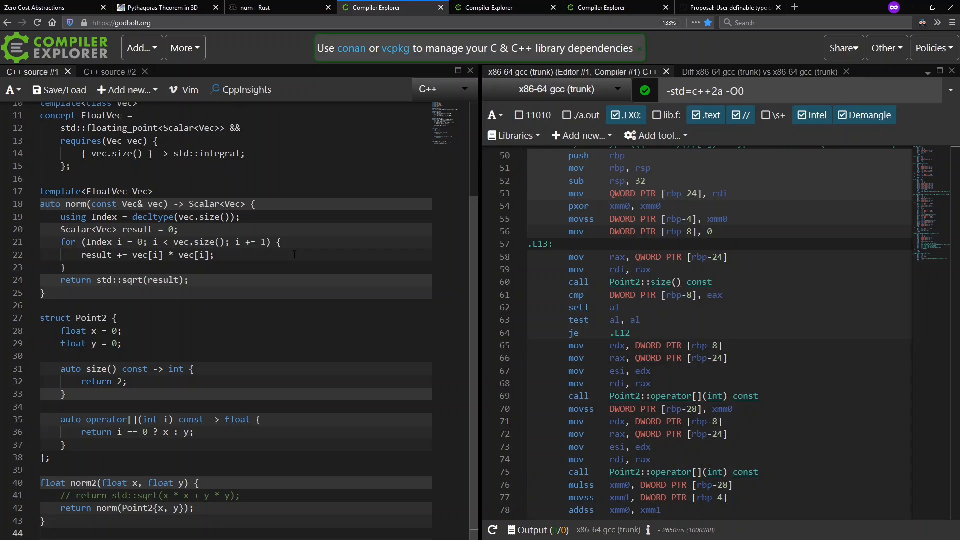
mouse_move(264, 345)
type("3")
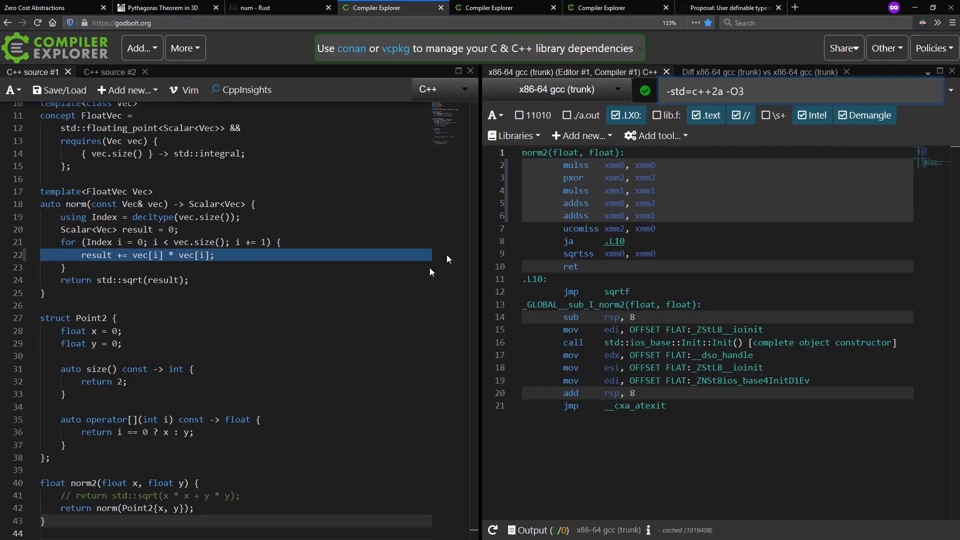
mouse_move(660, 165)
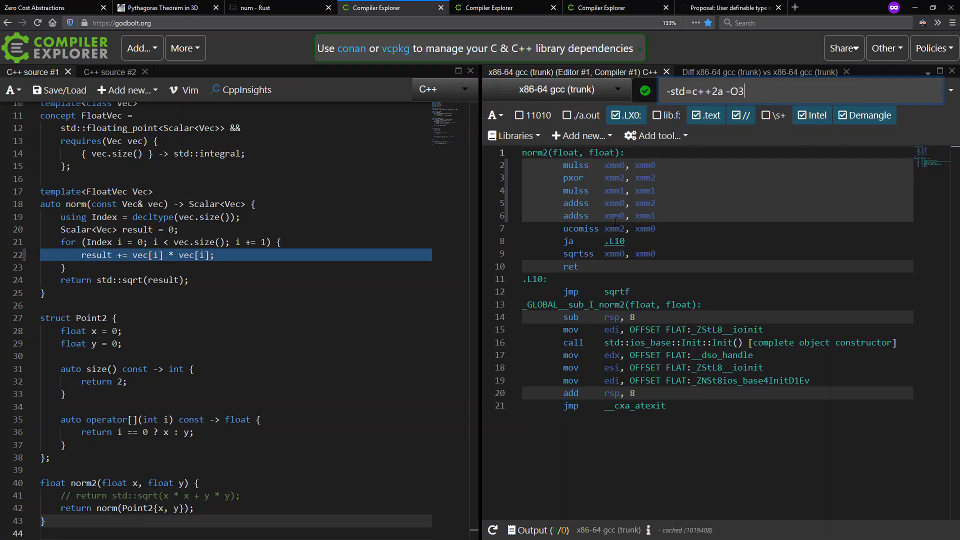
mouse_move(666, 174)
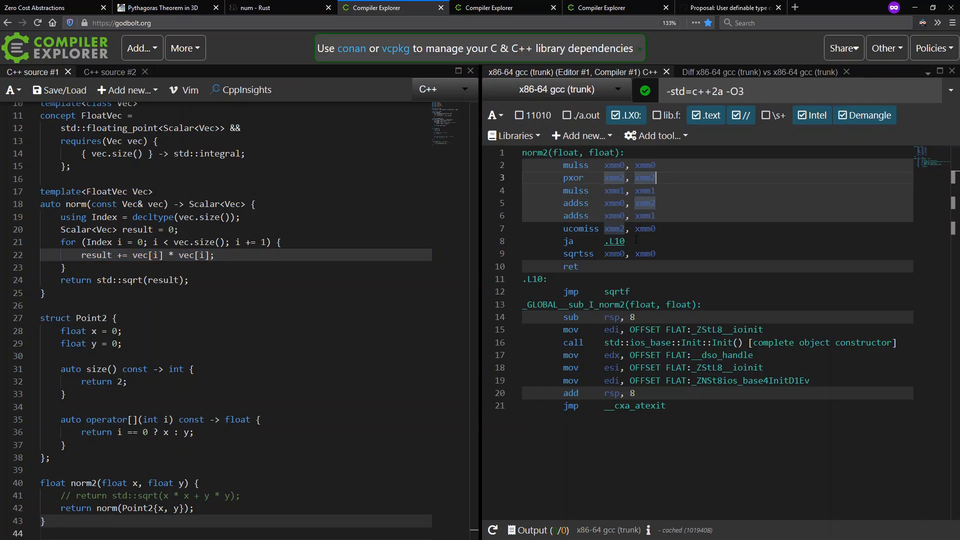
mouse_move(616, 260)
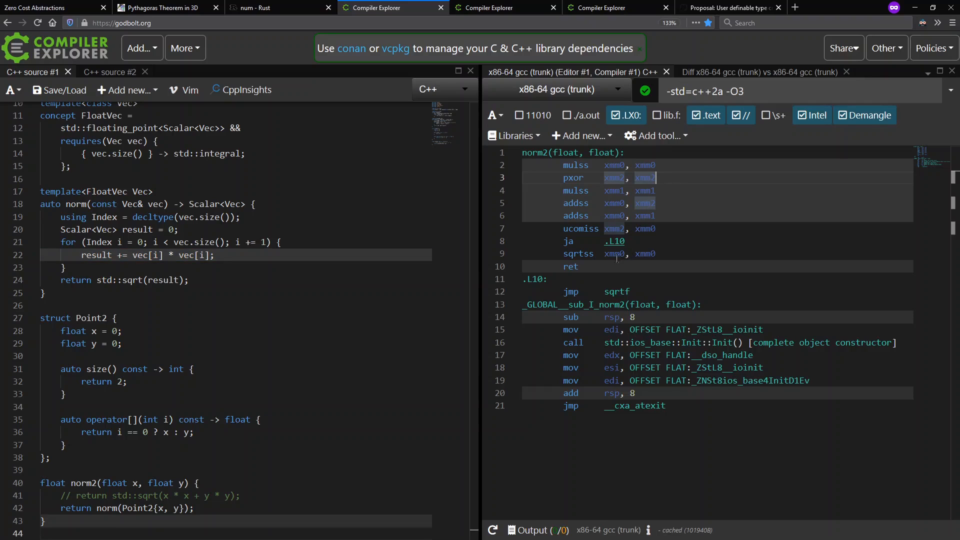
mouse_move(578, 254)
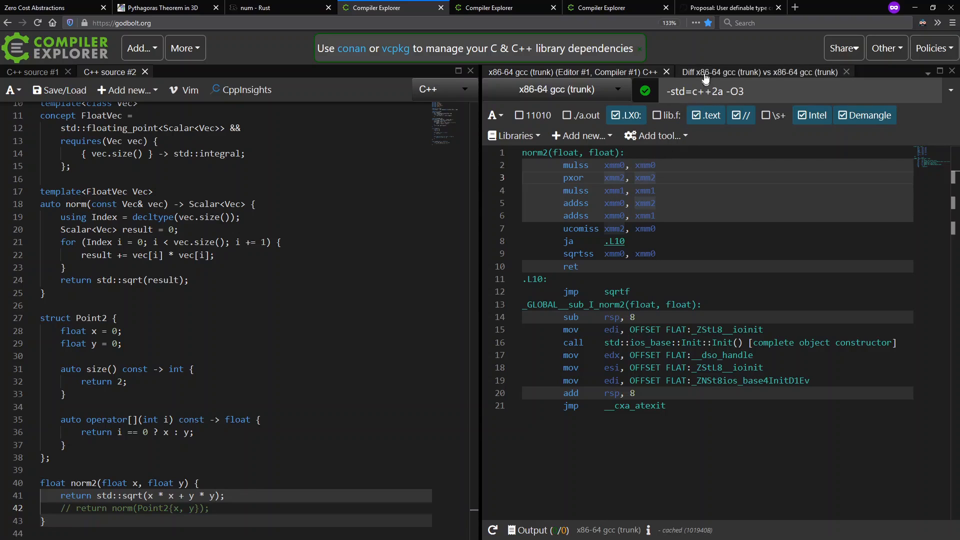
Show the 'Diff x86-64 gcc (trunk) vs x86-64 gcc (trunk)' view of the two -O3 norm2 builds.
left_click(761, 72)
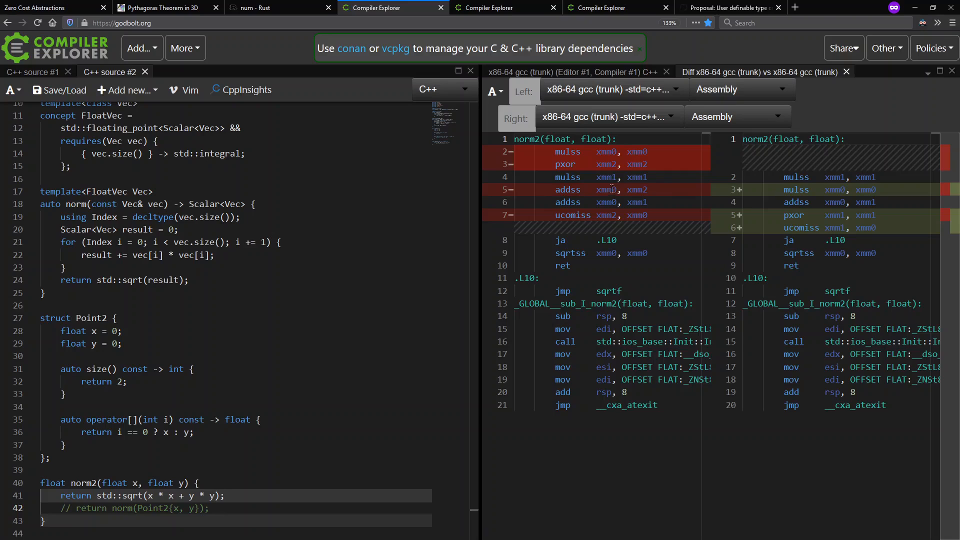
mouse_move(624, 246)
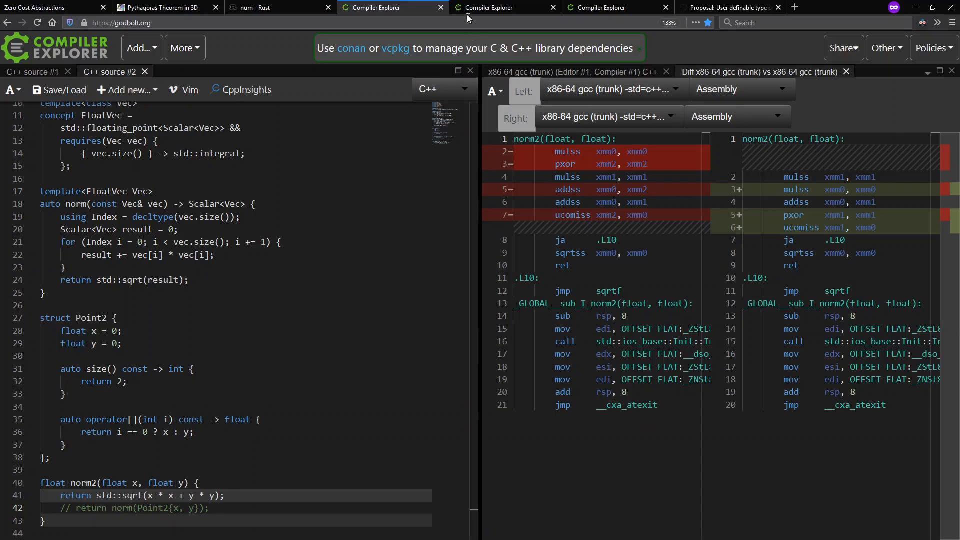
mouse_move(469, 9)
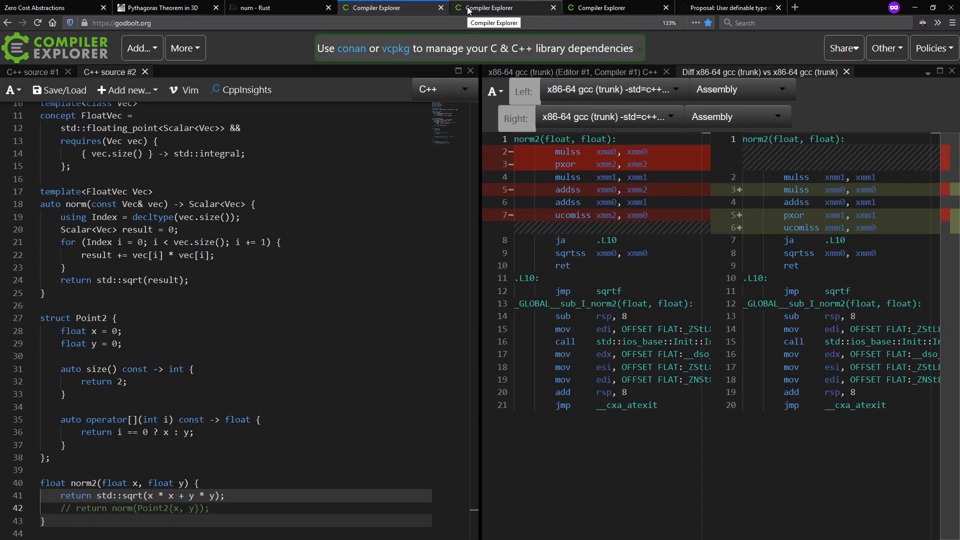
View the Rust generic-vs-direct norm2 assembly diff under rustc 1.40.0 -O.
left_click(485, 8)
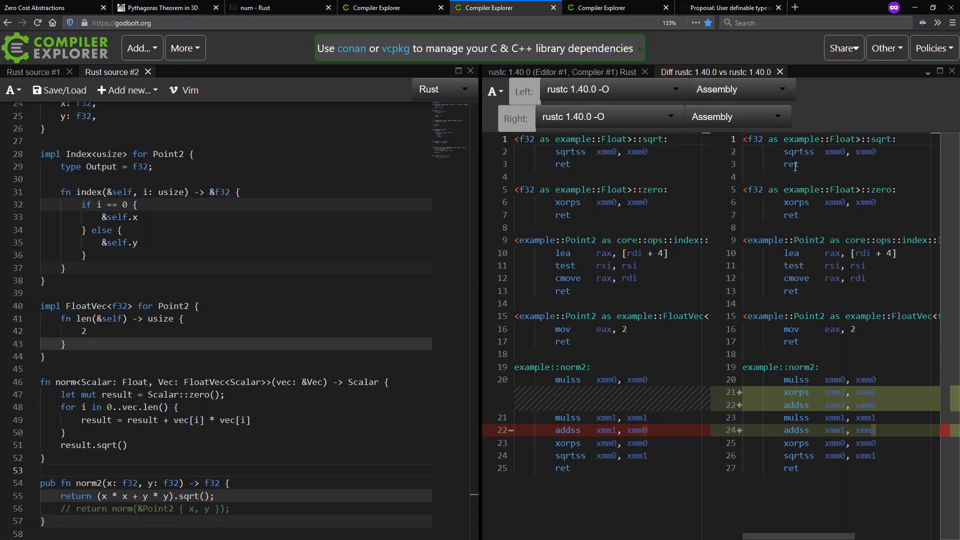
mouse_move(878, 302)
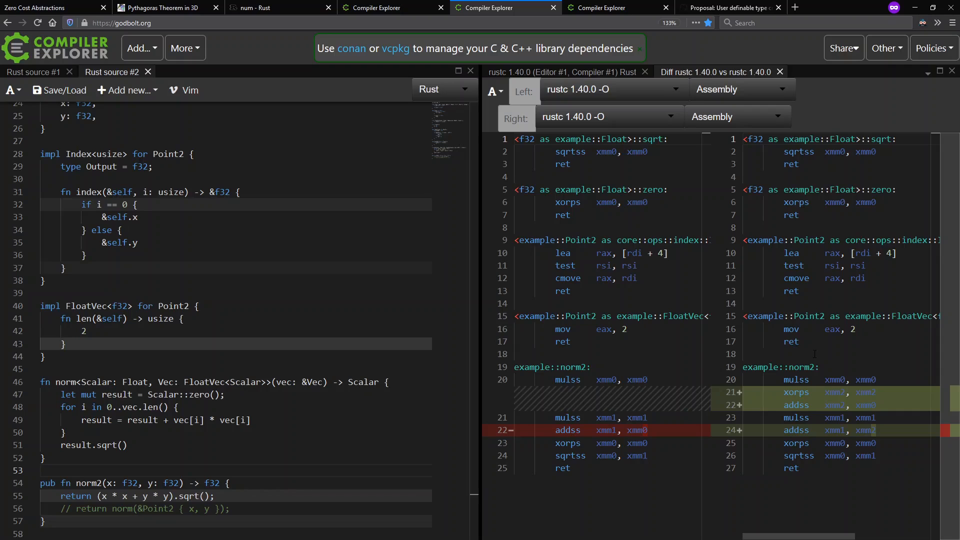
mouse_move(638, 354)
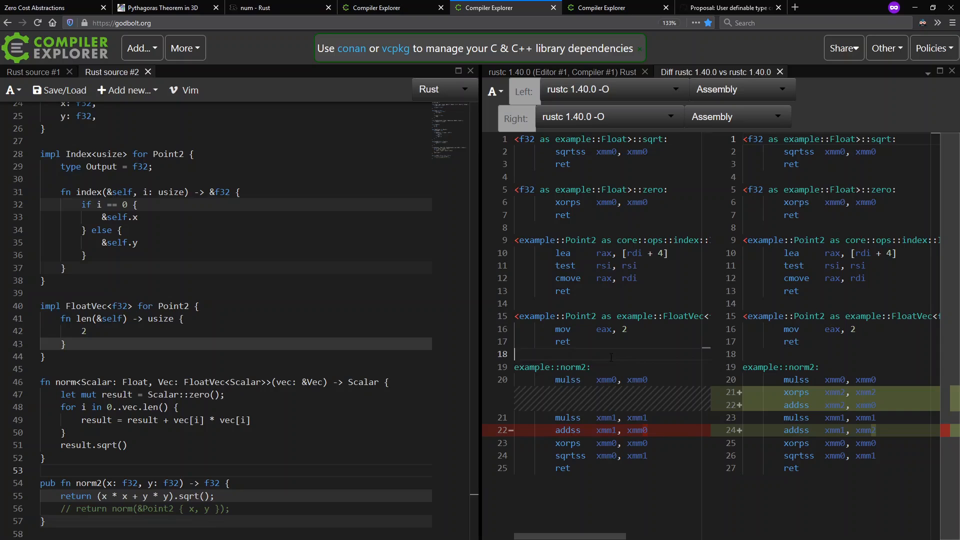
left_click_drag(515, 367, 570, 468)
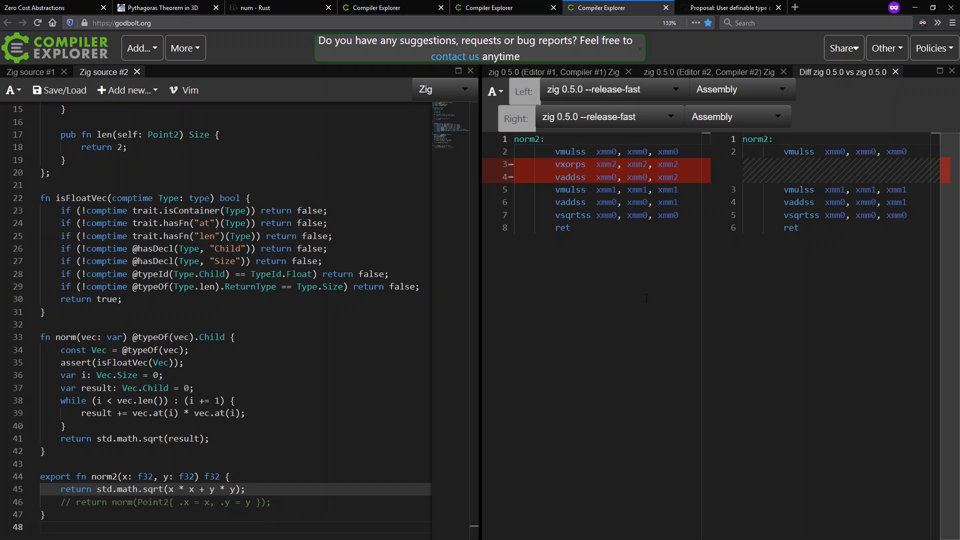
mouse_move(541, 432)
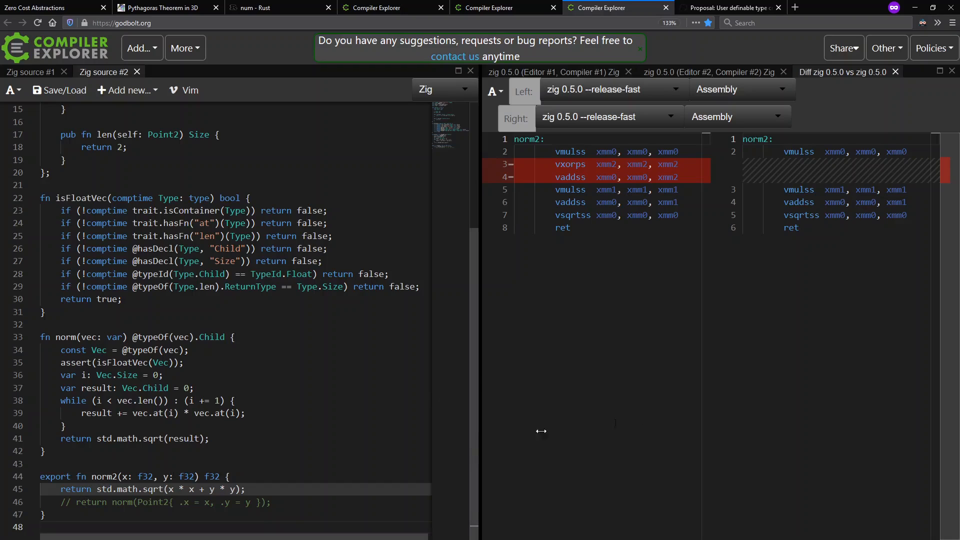
mouse_move(684, 400)
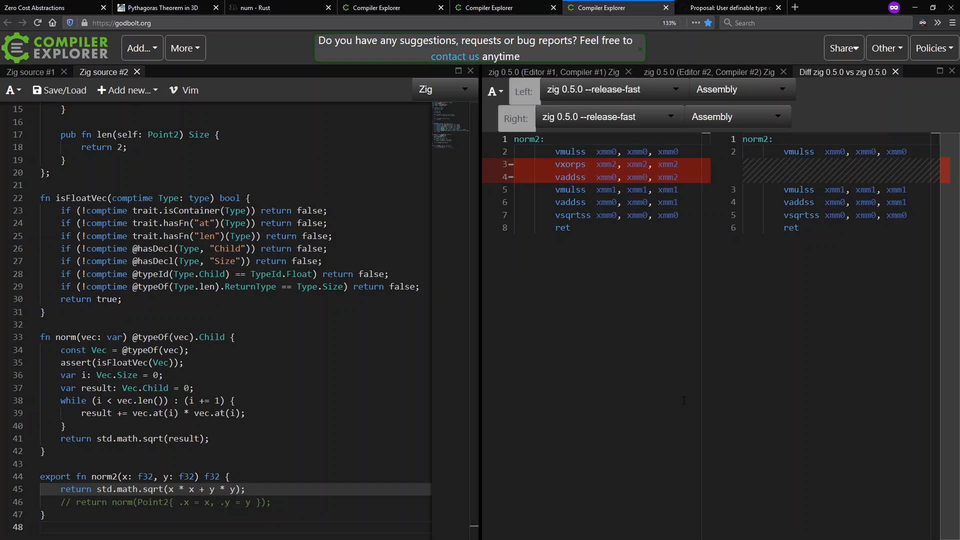
mouse_move(668, 371)
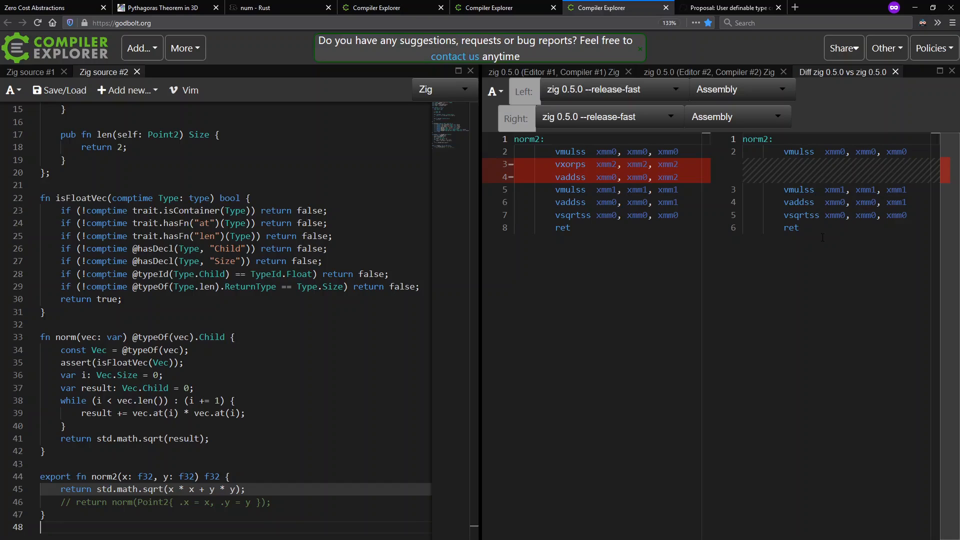
mouse_move(243, 335)
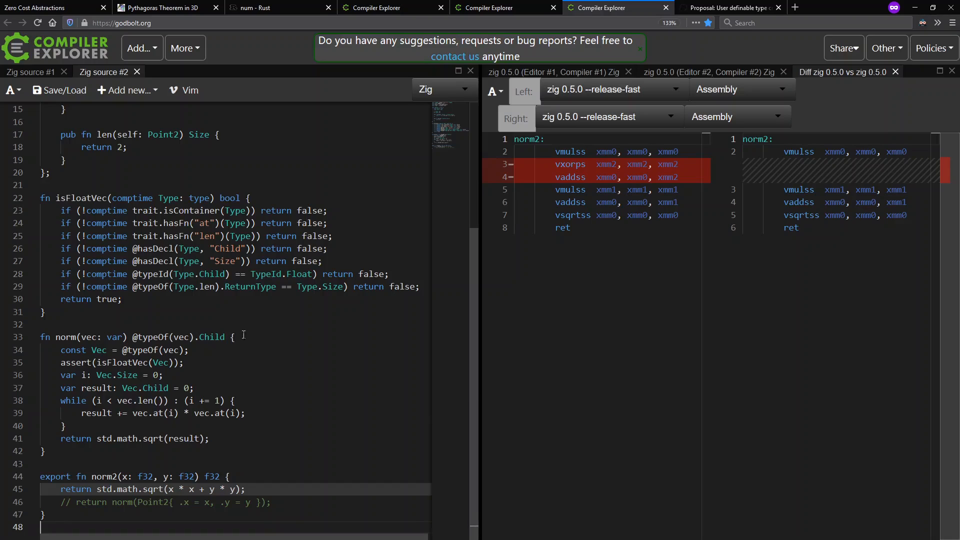